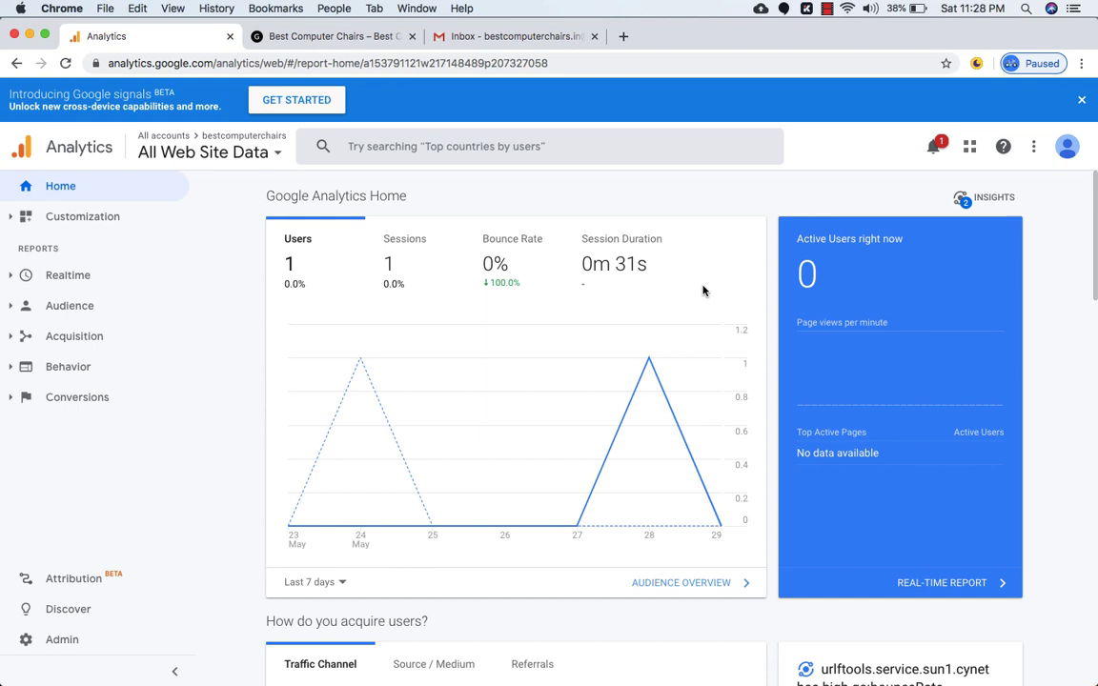
mouse_move(500, 202)
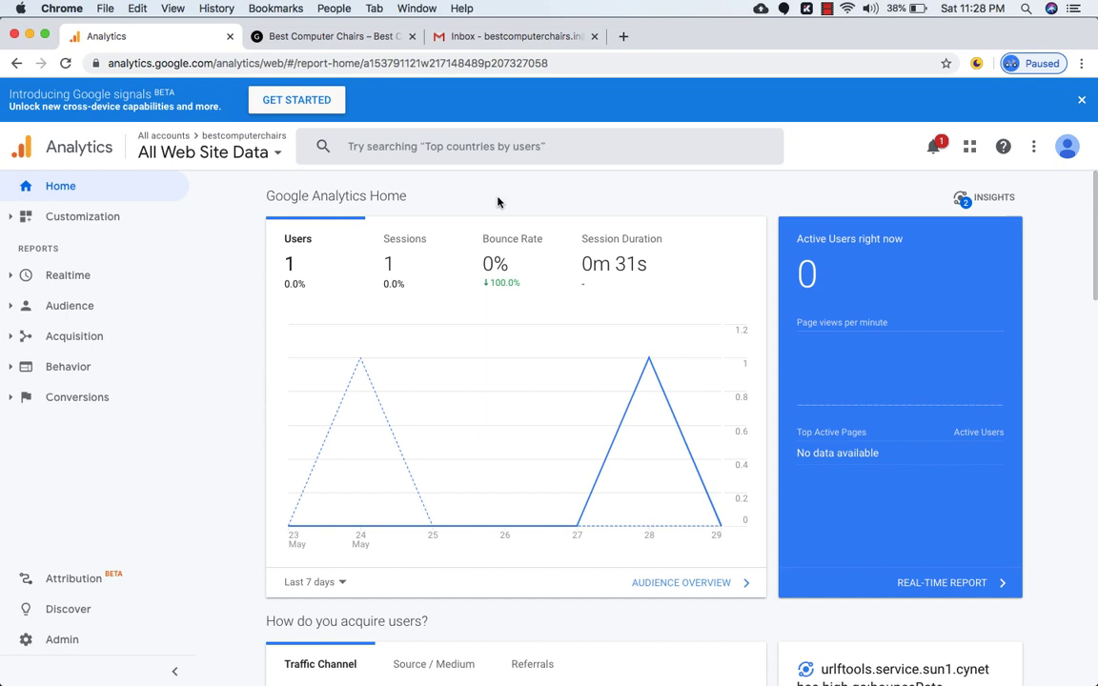
mouse_move(69, 305)
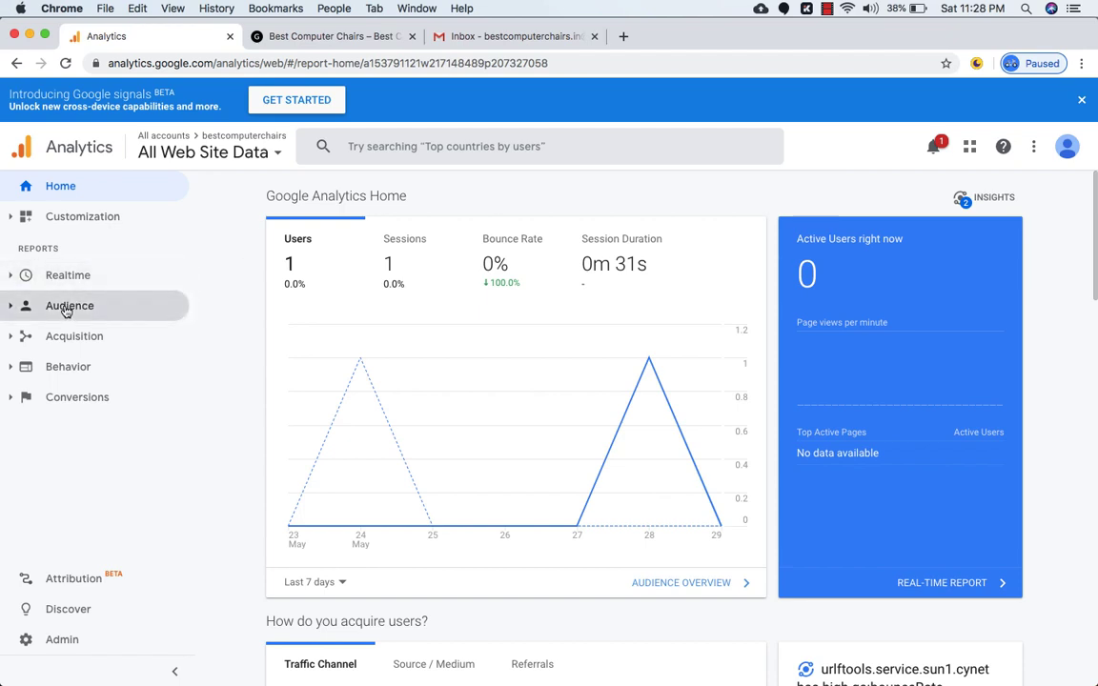
- Navigate to the Audience Cohort Analysis report and bring the May 23–29 cohort table into view
click(69, 305)
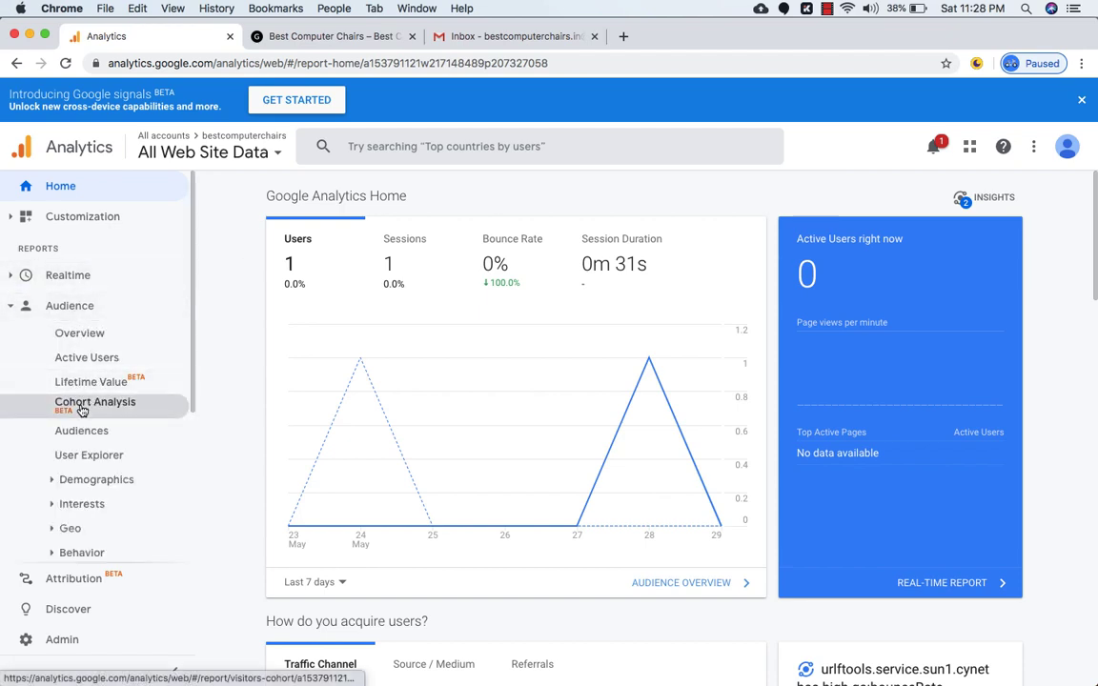
click(95, 400)
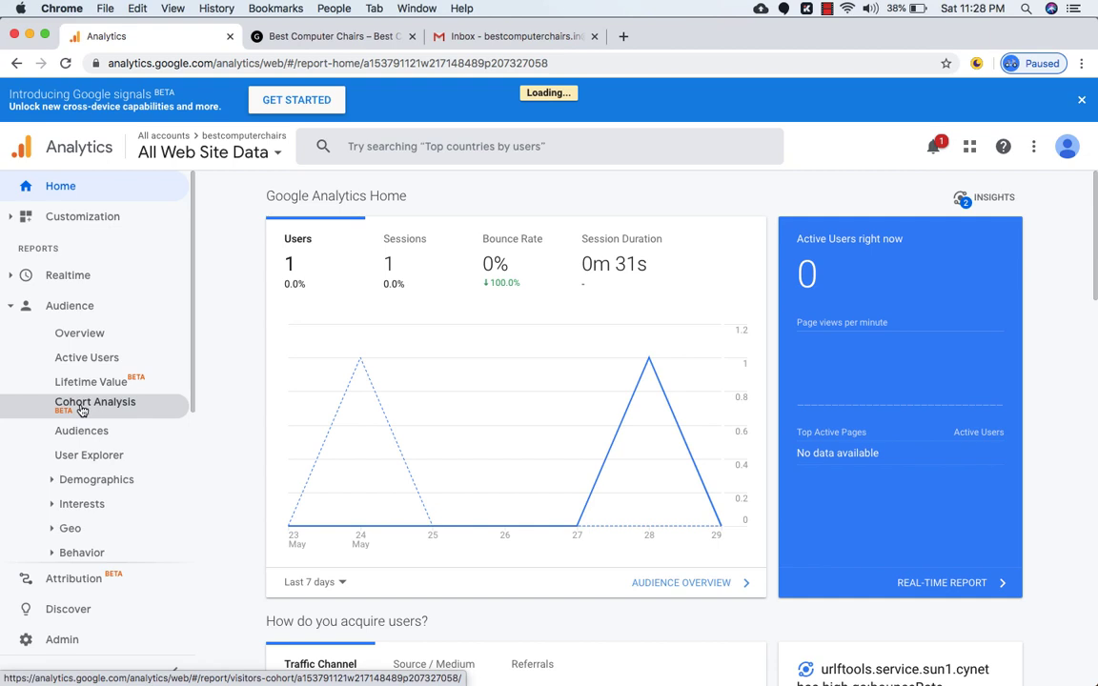
click(95, 400)
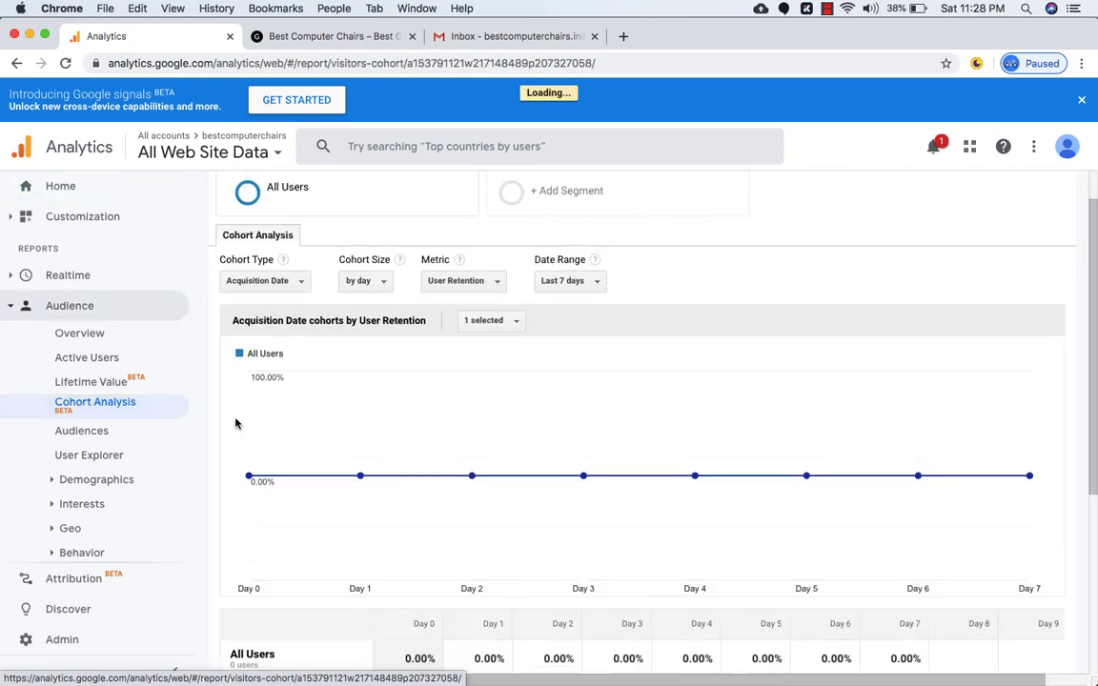
scroll(down, 3)
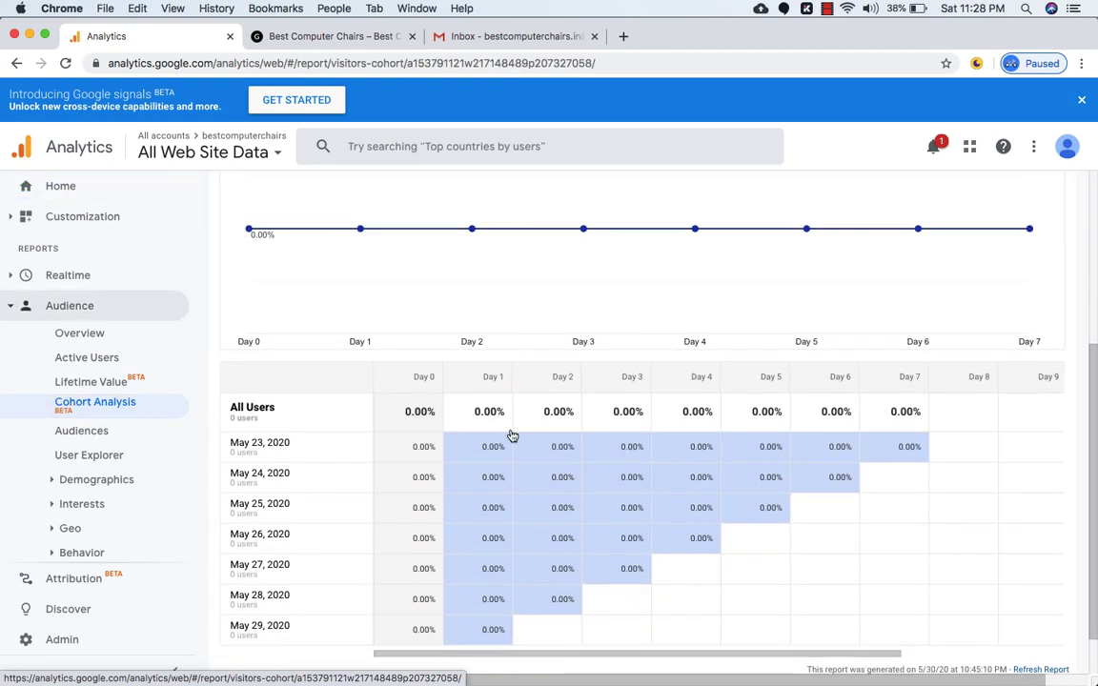
scroll(down, 3)
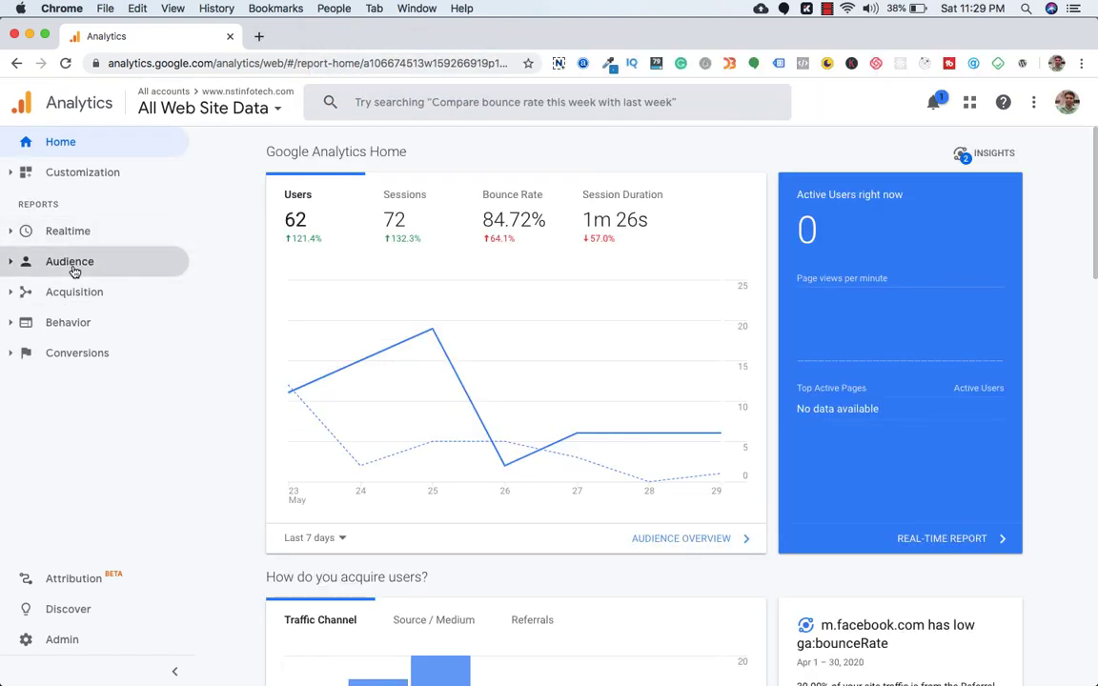
- Navigate to the Audience Cohort Analysis report for the second property
click(68, 261)
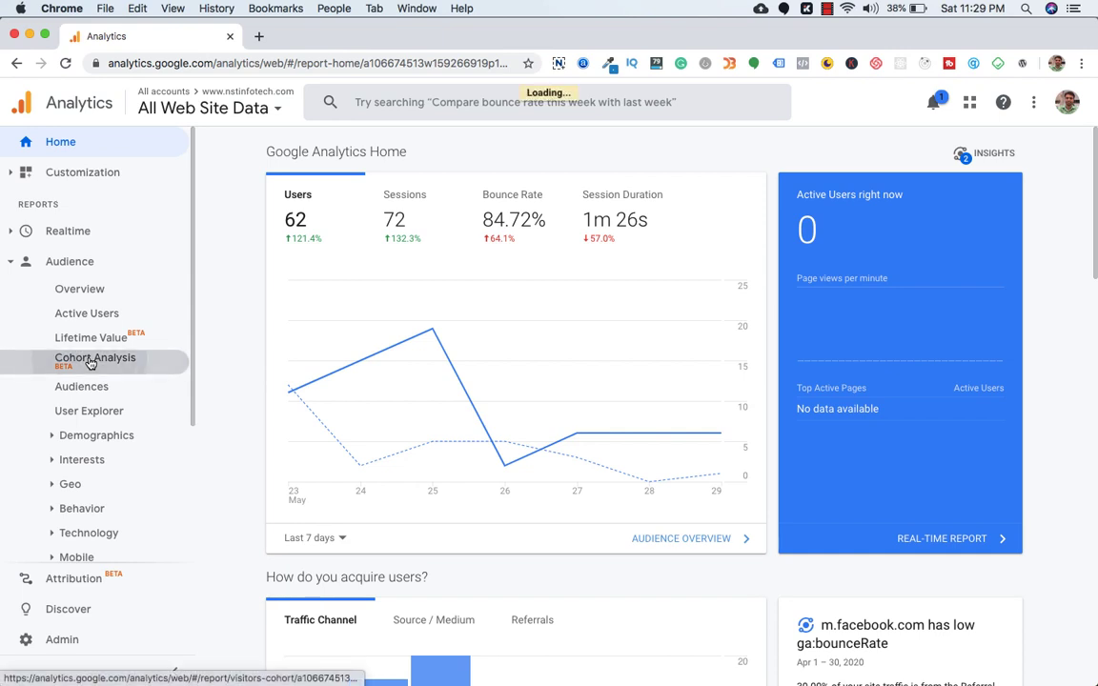
click(95, 358)
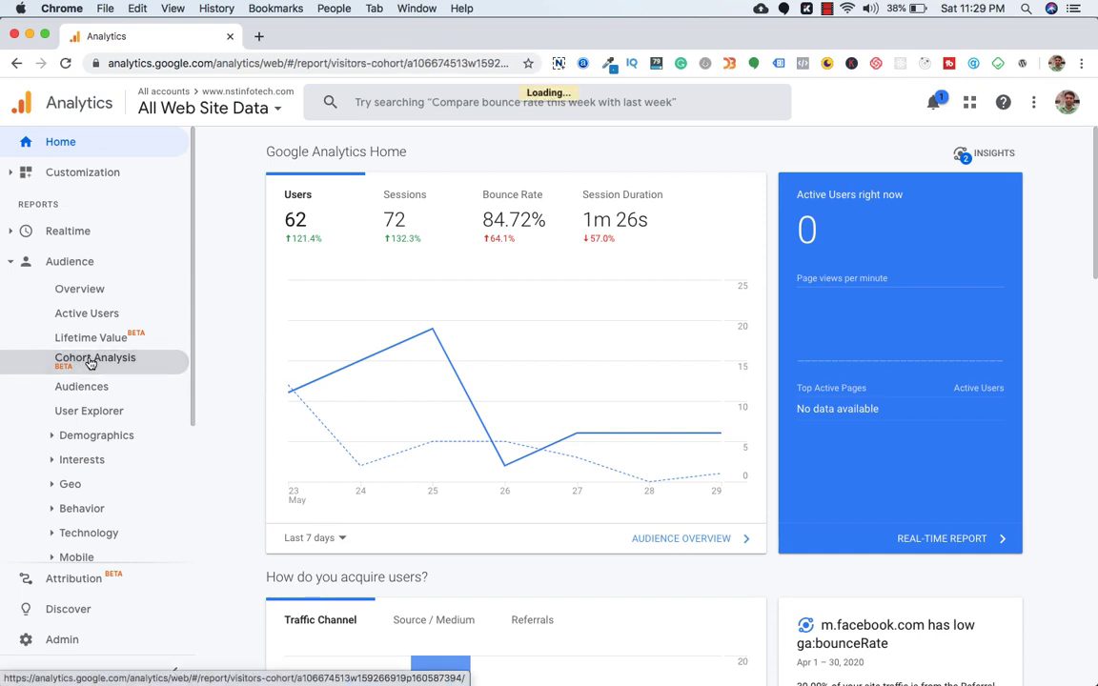
click(96, 359)
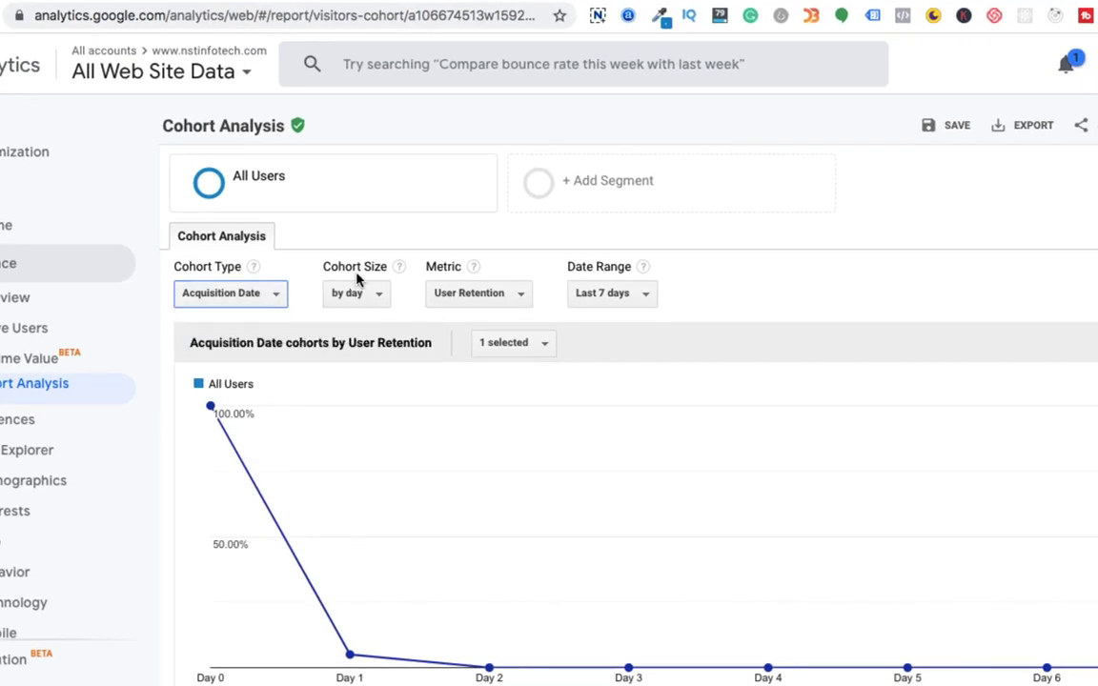
click(354, 293)
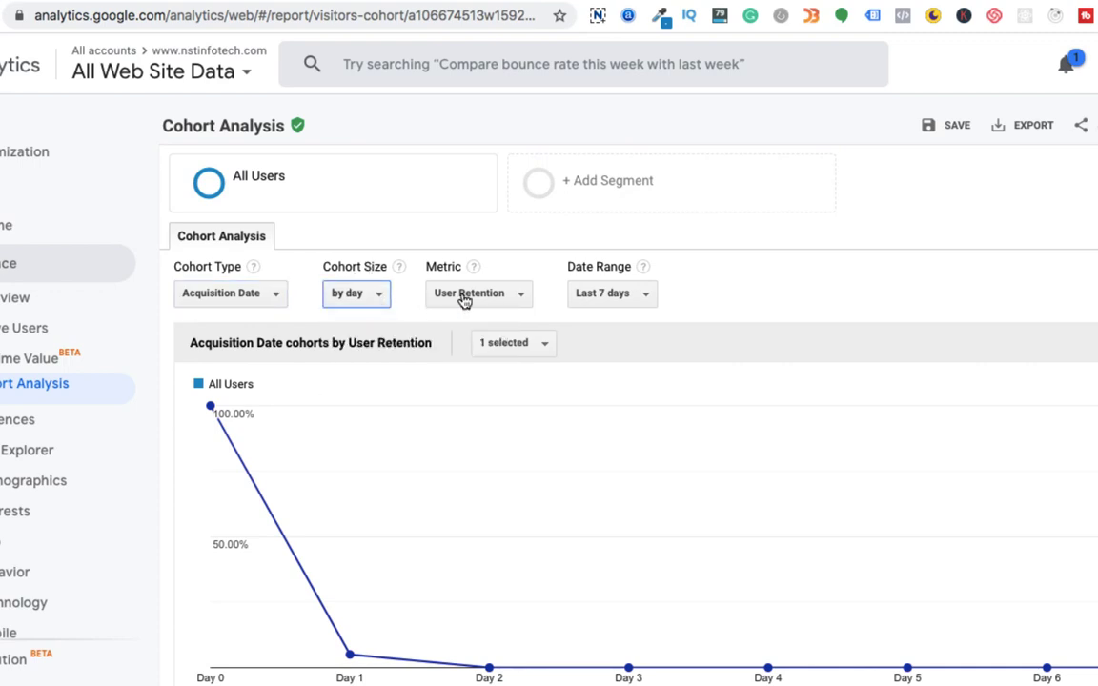
click(478, 294)
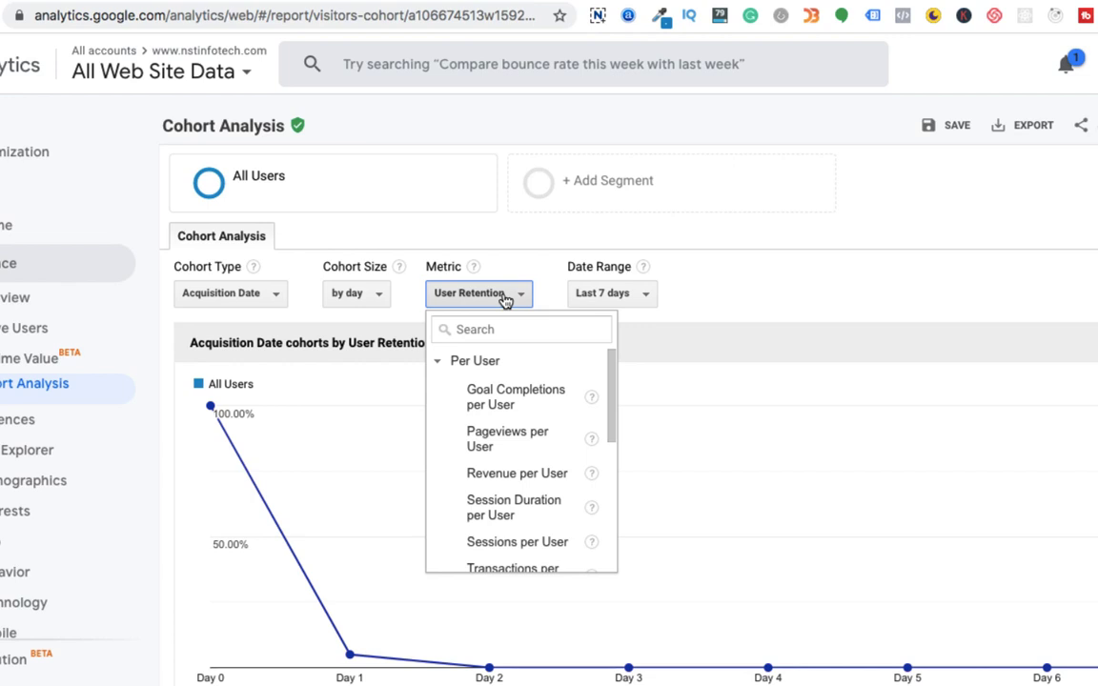
mouse_move(513, 438)
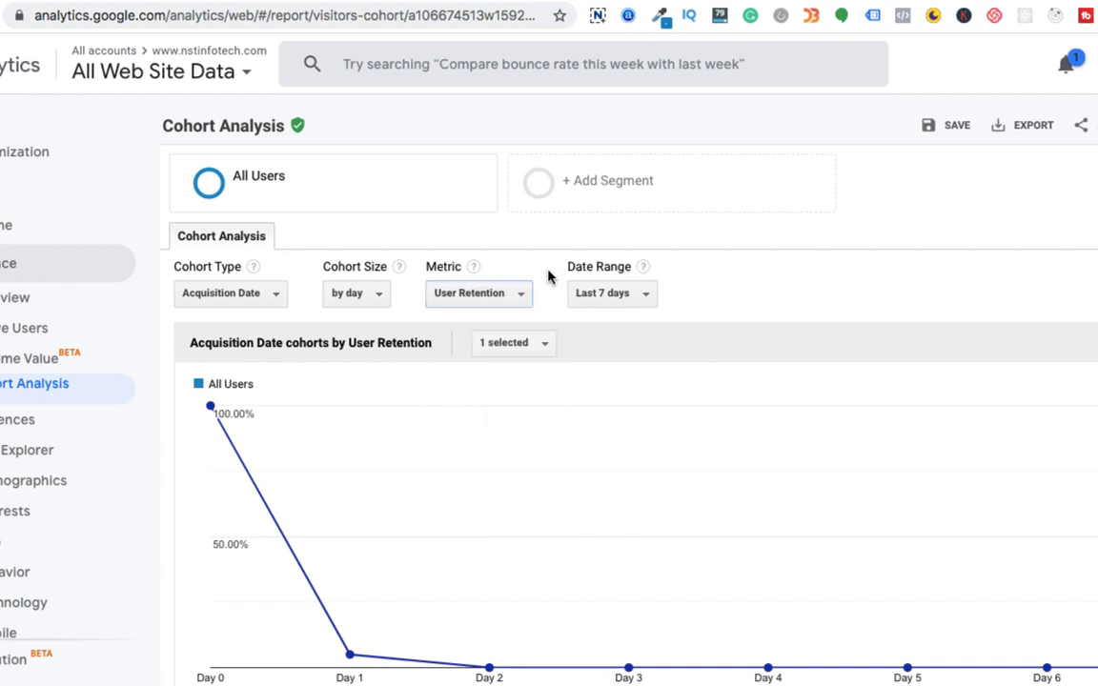
mouse_move(610, 293)
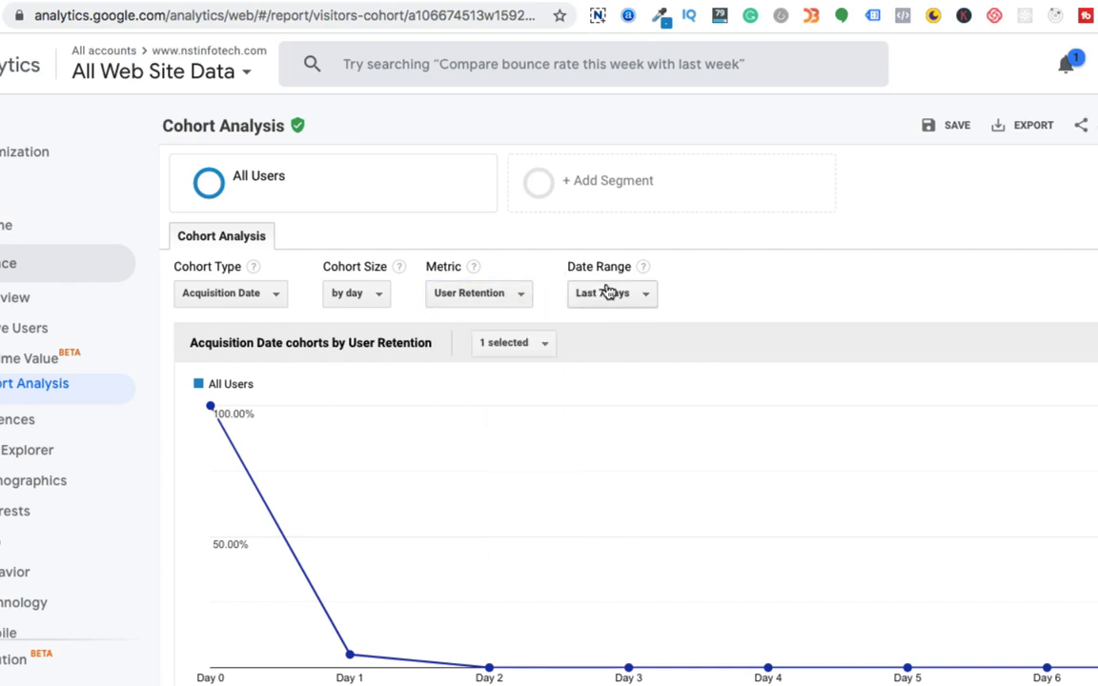
click(610, 294)
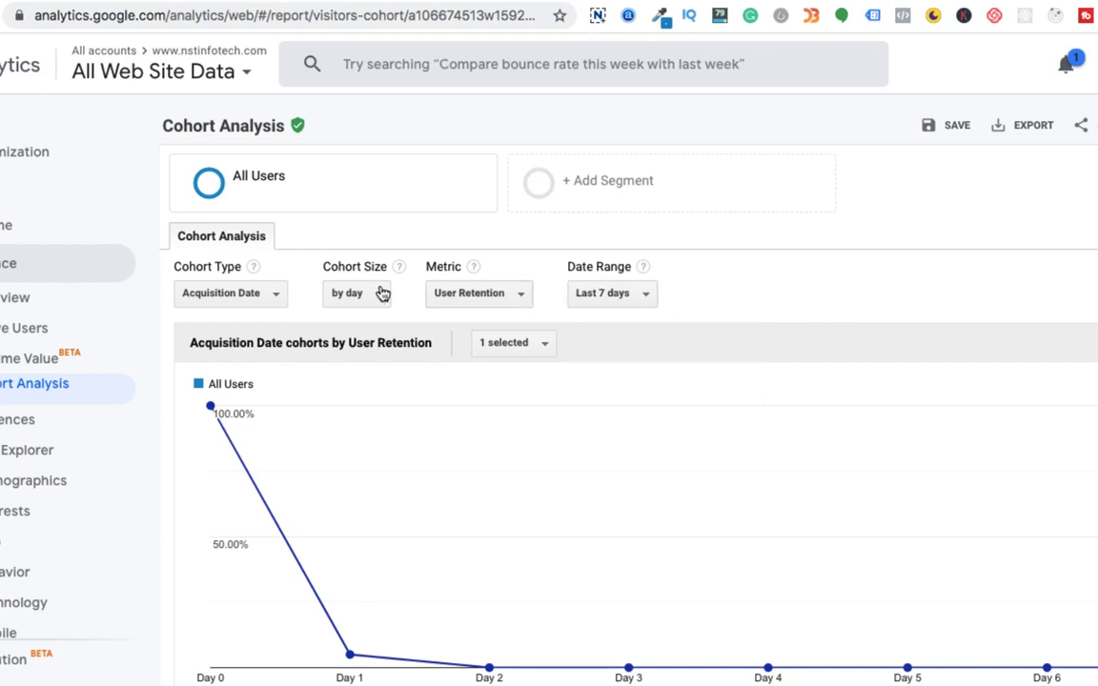
scroll(down, 3)
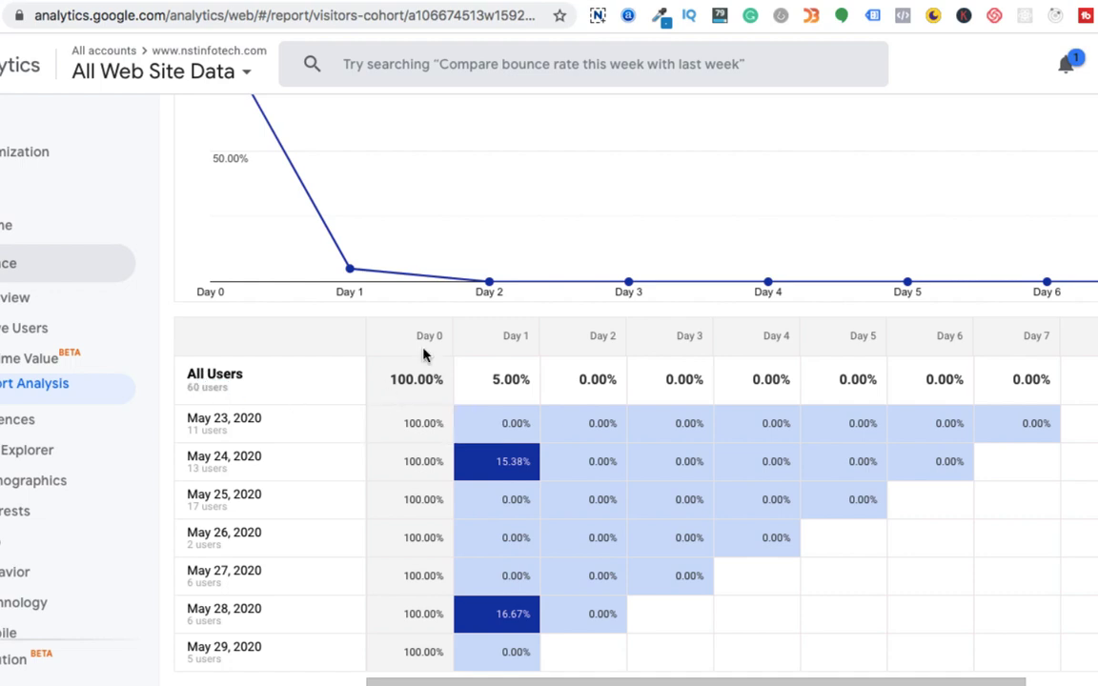
mouse_move(382, 492)
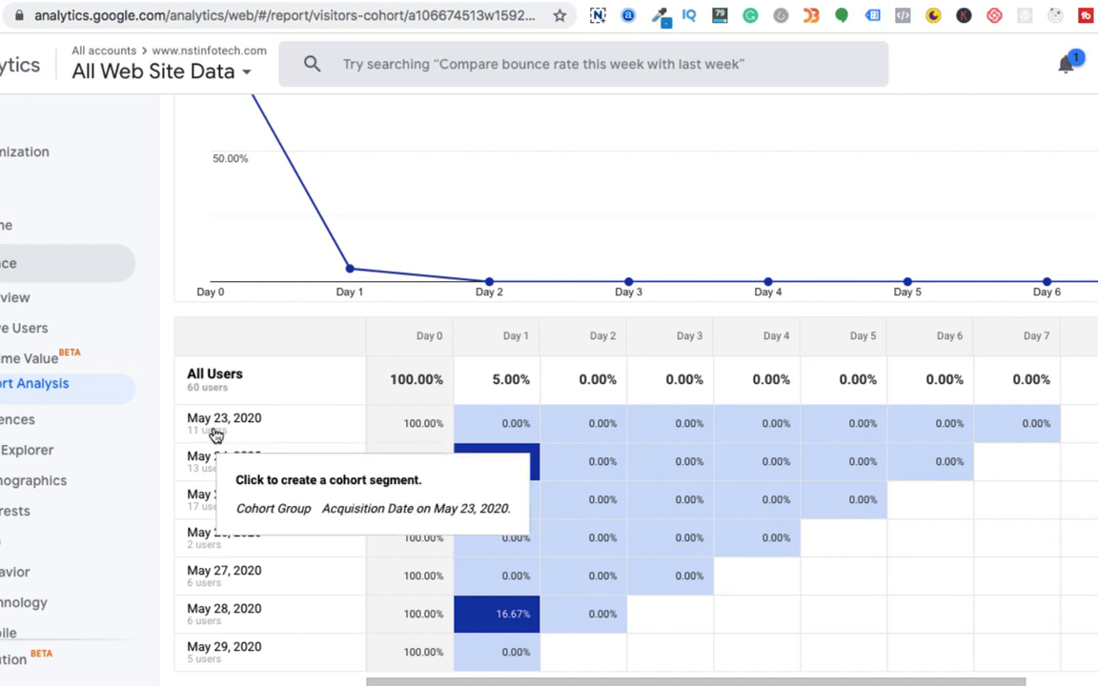
mouse_move(210, 438)
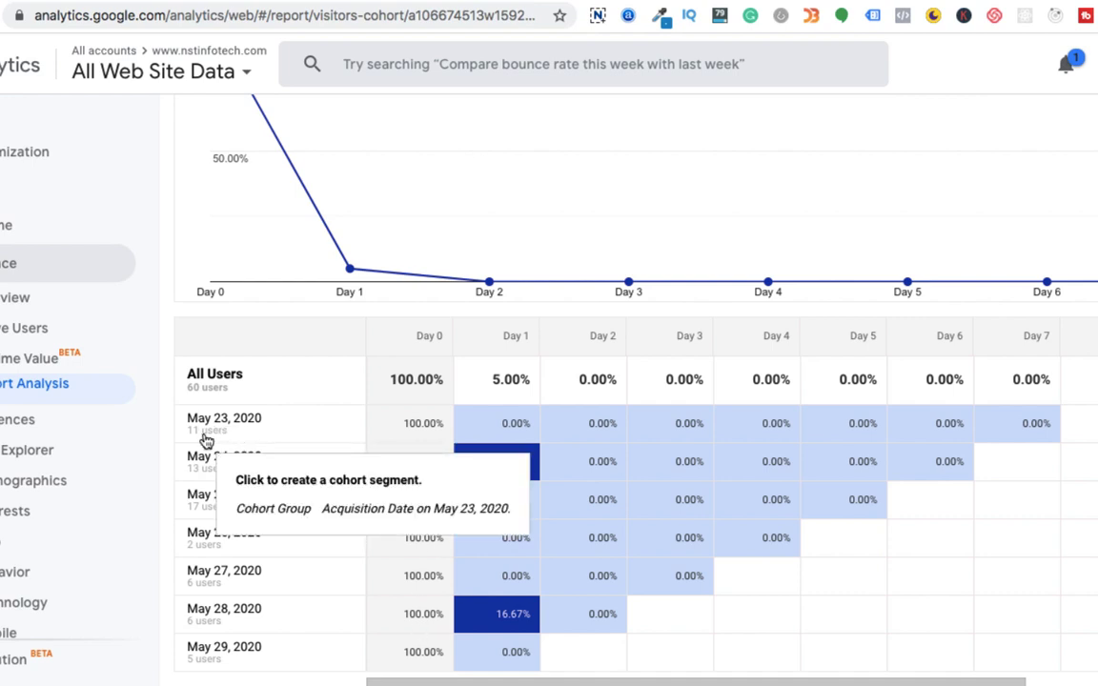
mouse_move(274, 436)
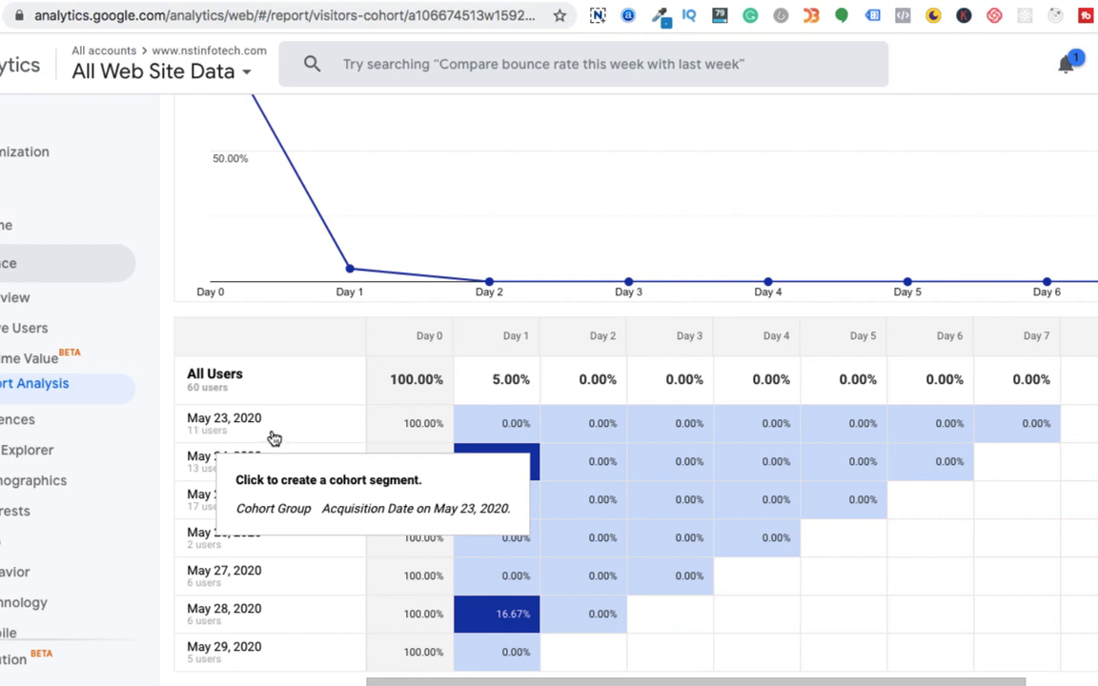
mouse_move(401, 435)
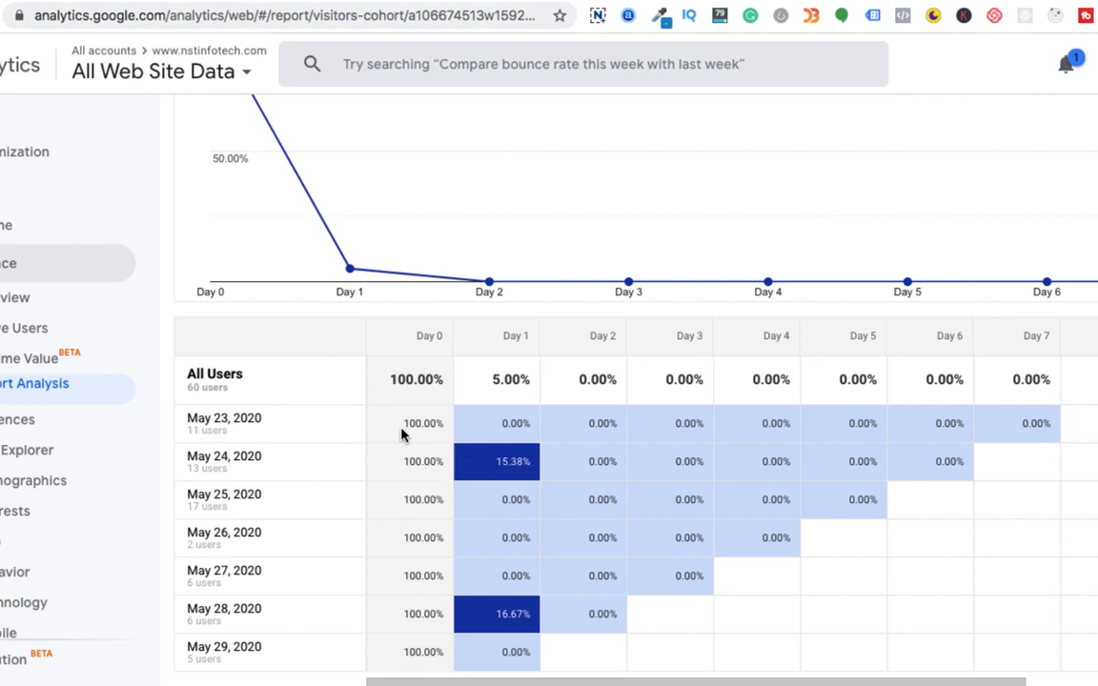
mouse_move(505, 423)
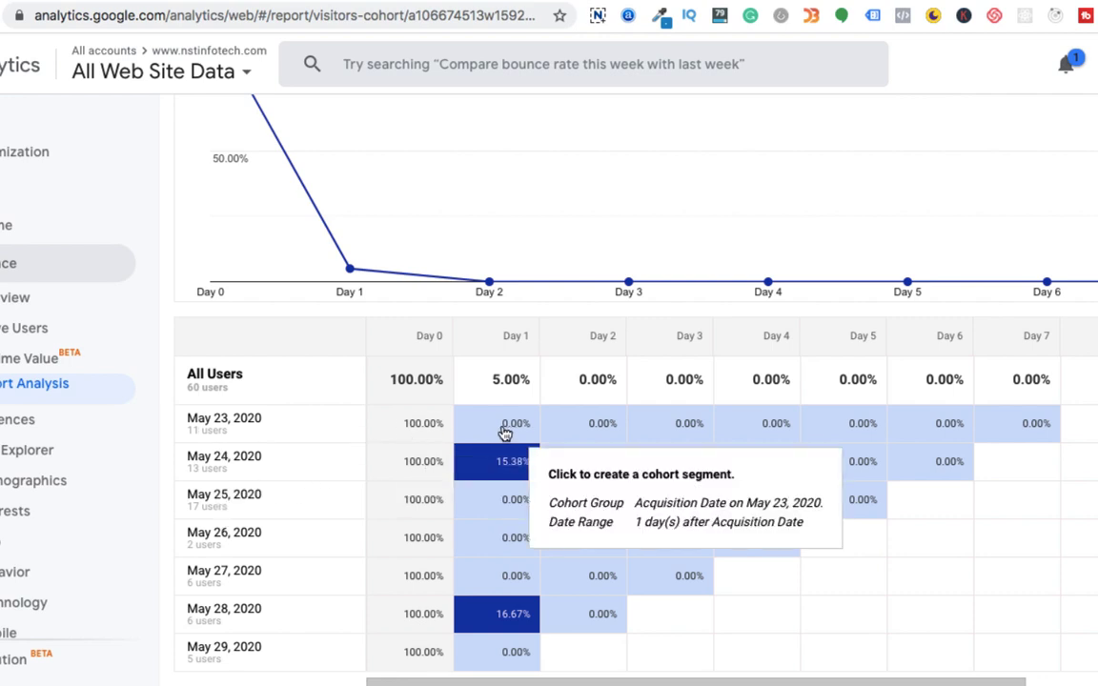
mouse_move(492, 433)
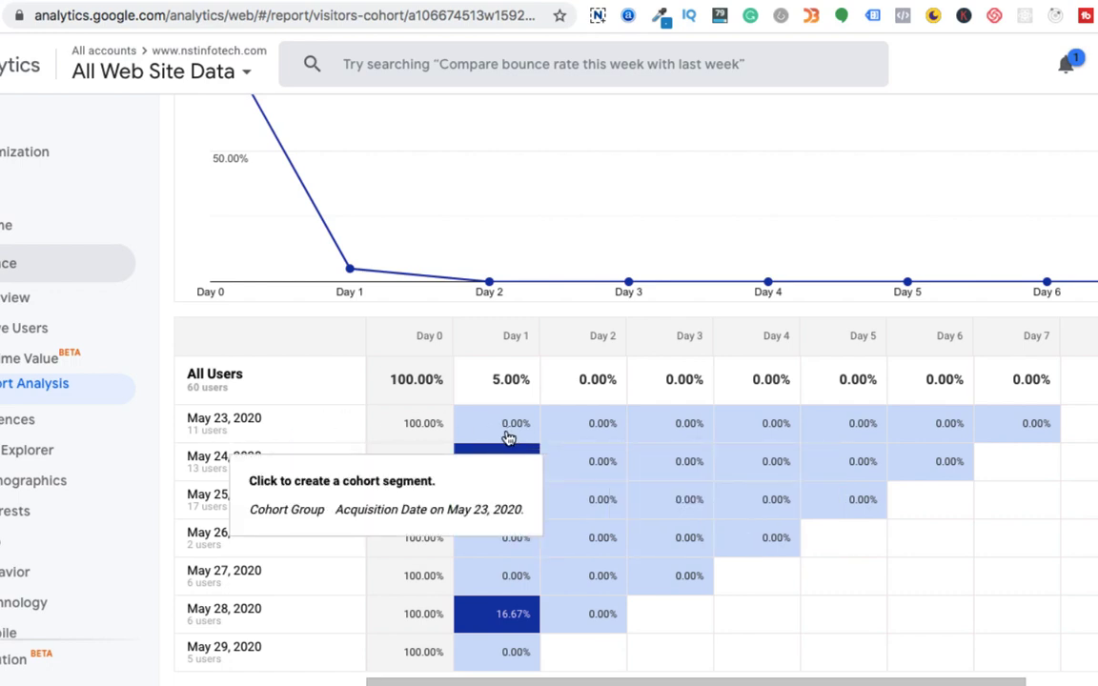
mouse_move(492, 435)
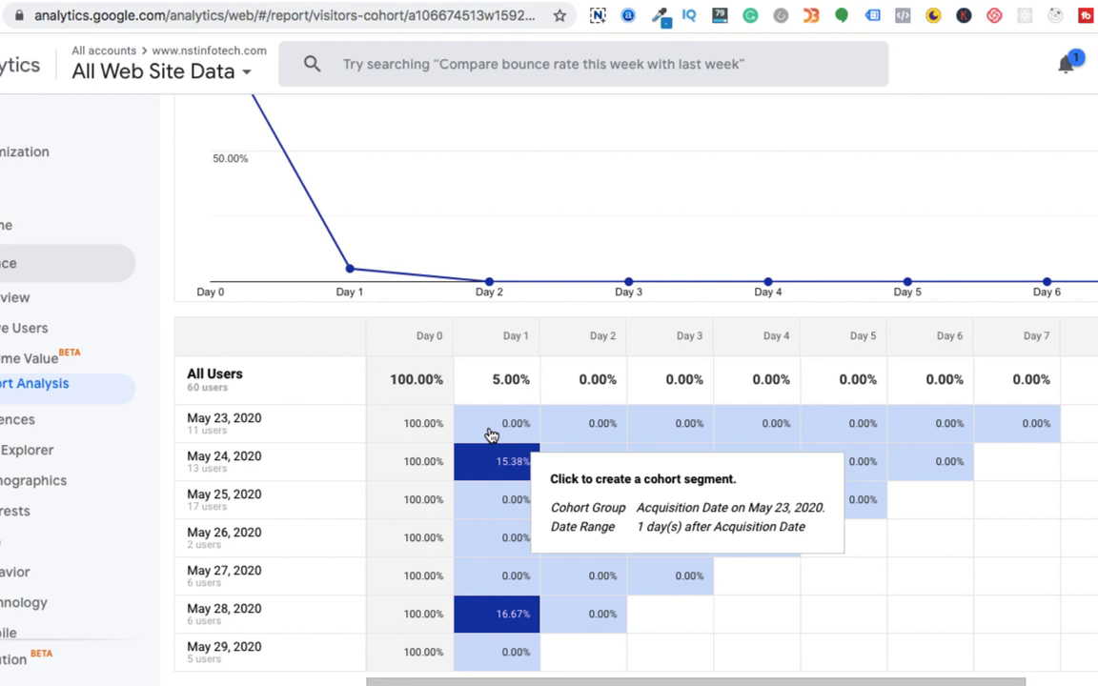
mouse_move(233, 465)
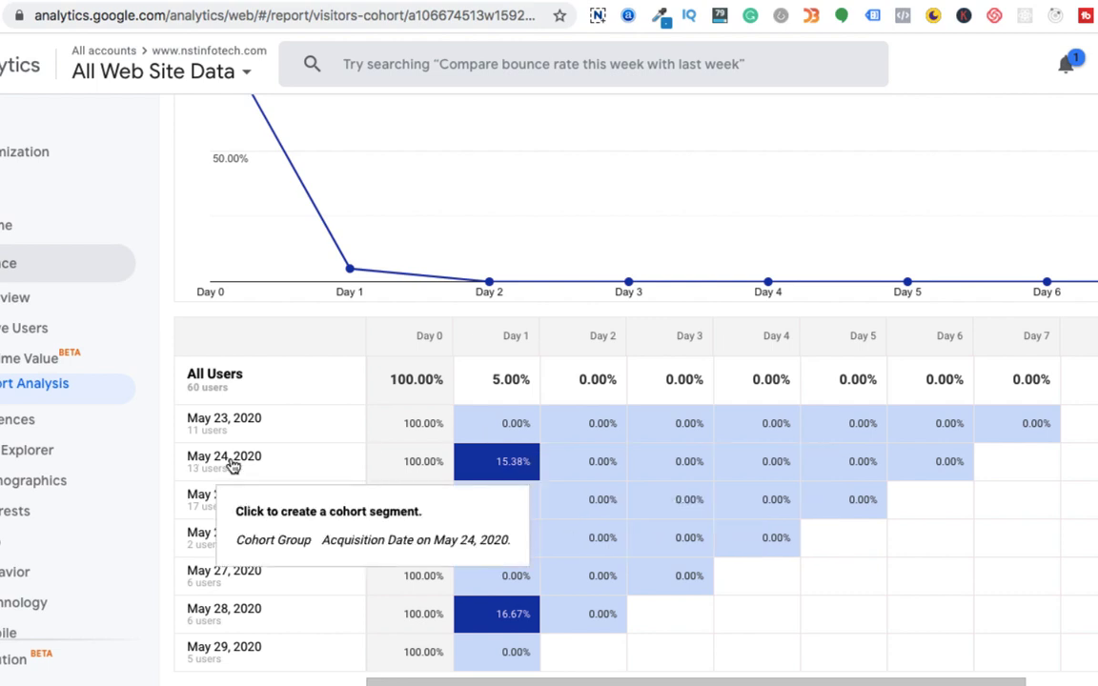
mouse_move(399, 481)
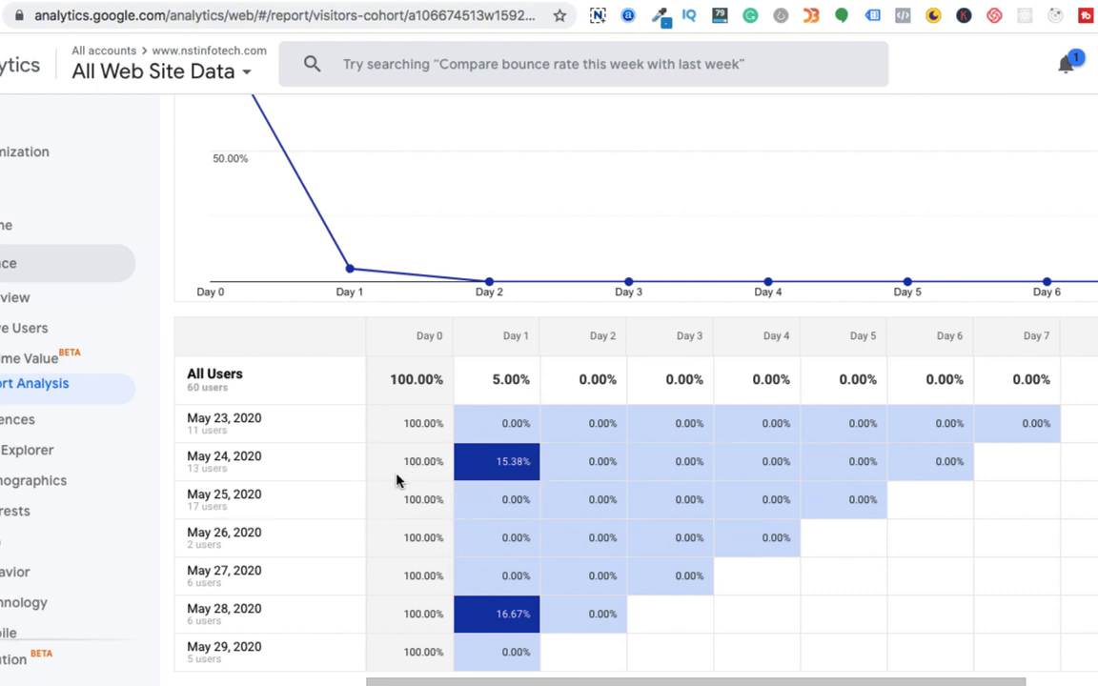
mouse_move(450, 477)
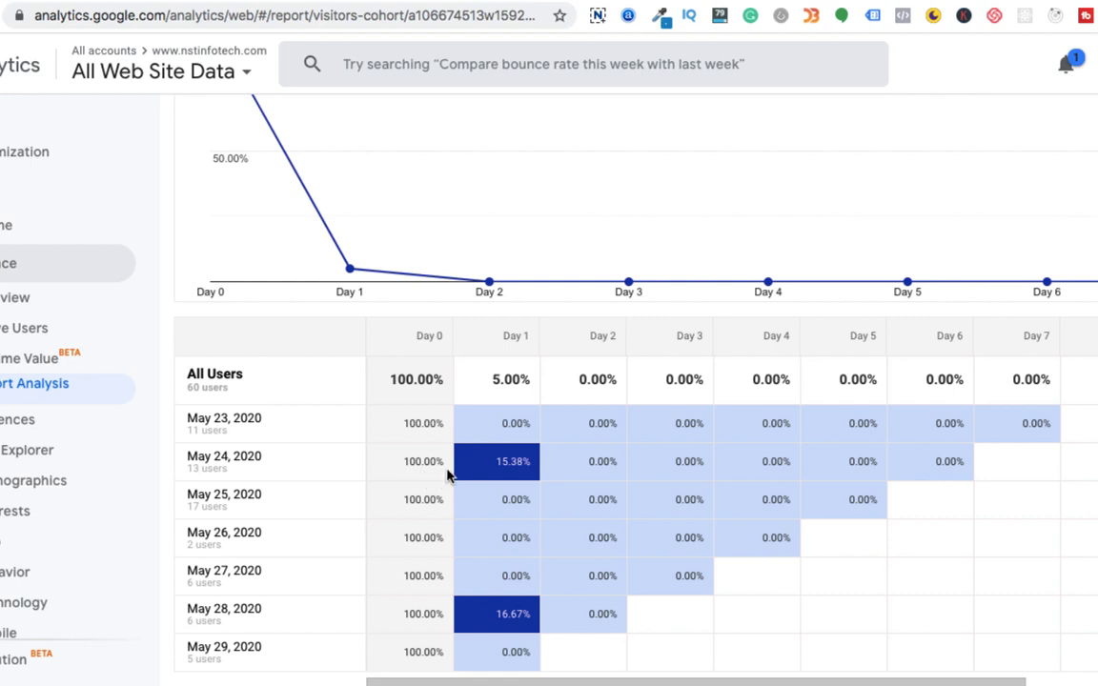
mouse_move(515, 477)
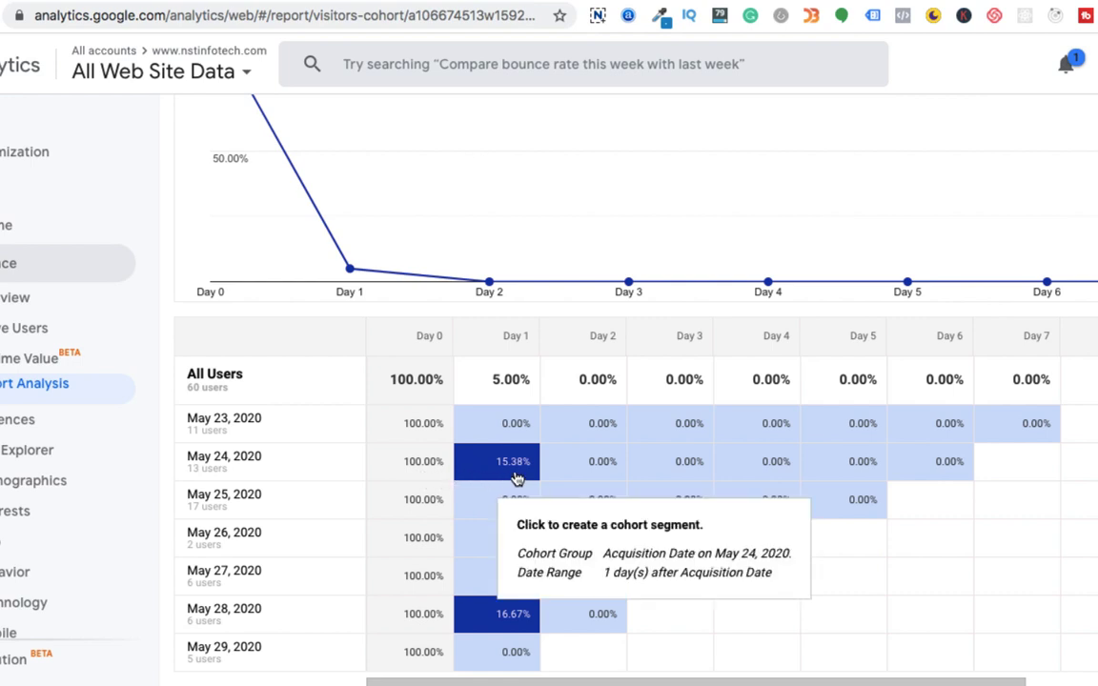
mouse_move(347, 472)
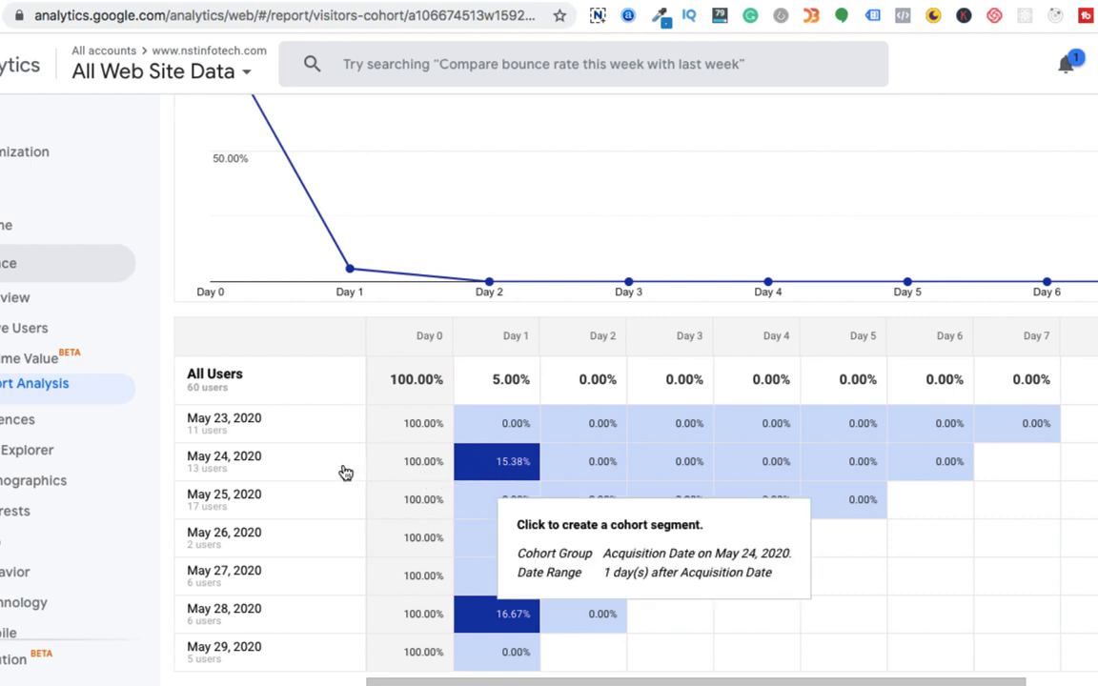
mouse_move(508, 461)
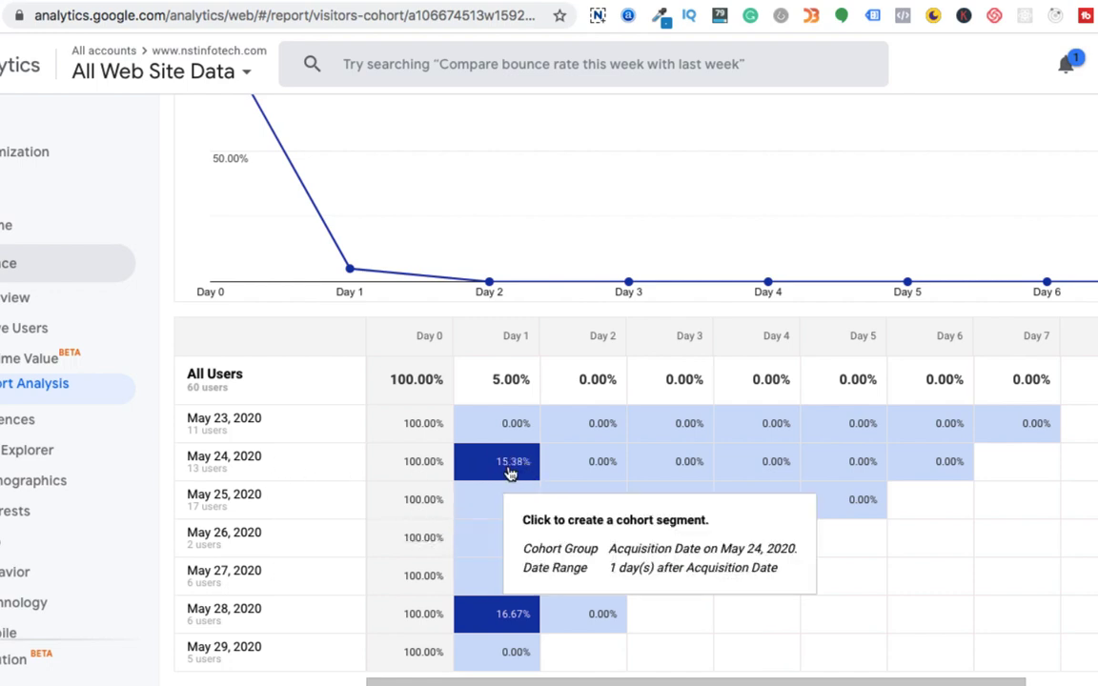
mouse_move(608, 457)
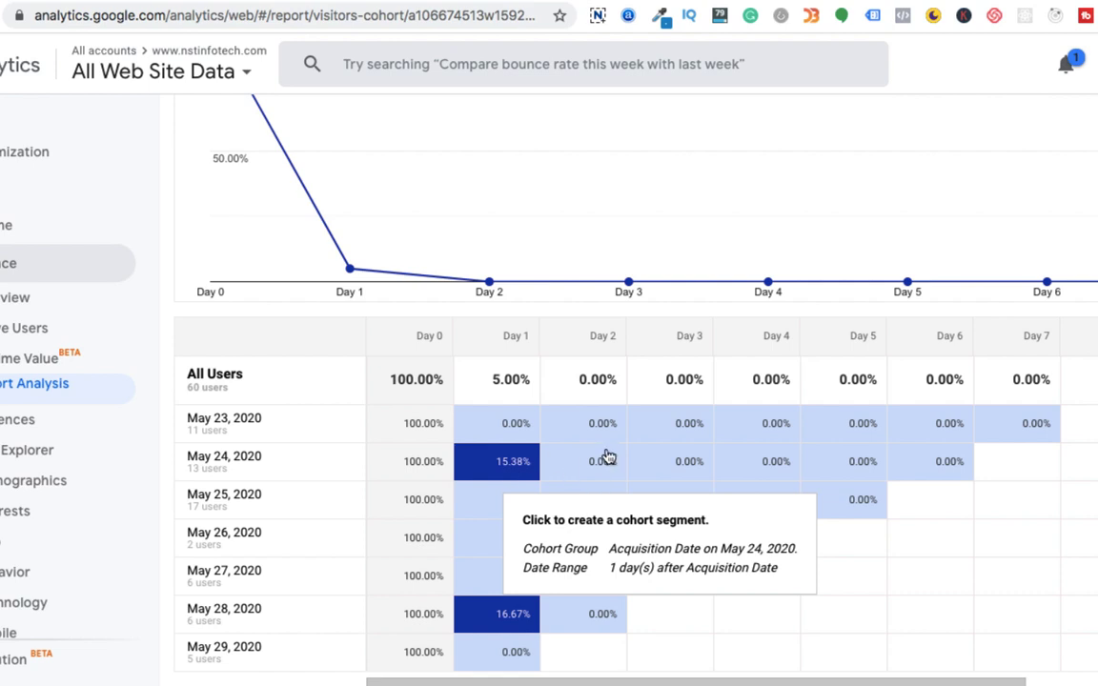
mouse_move(603, 469)
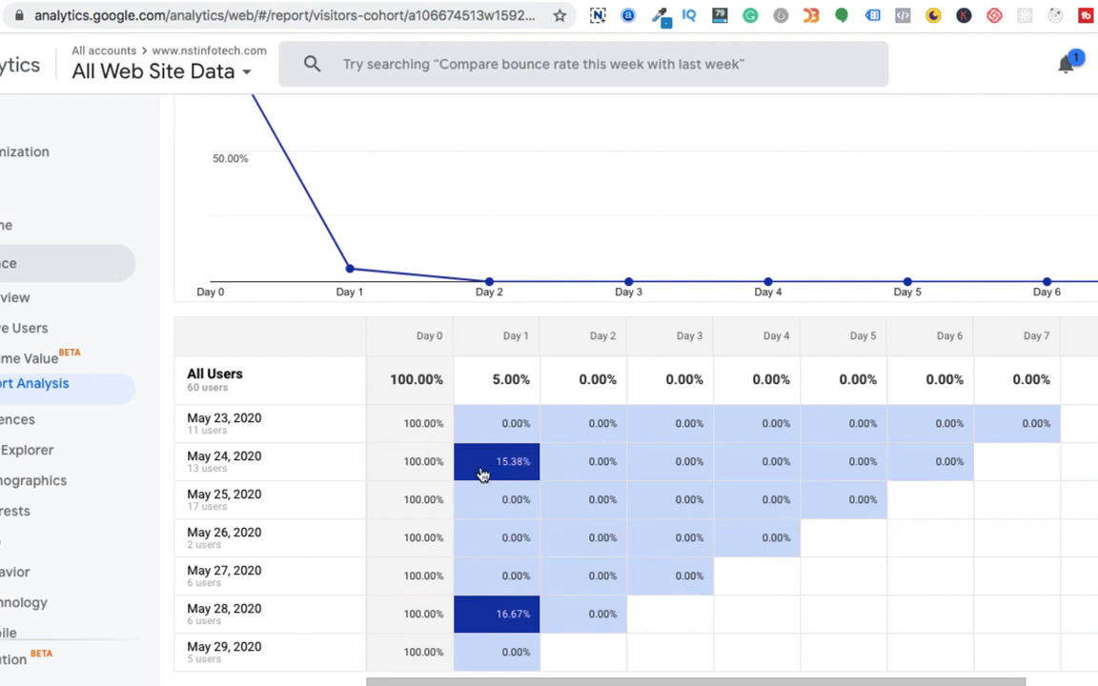
mouse_move(496, 461)
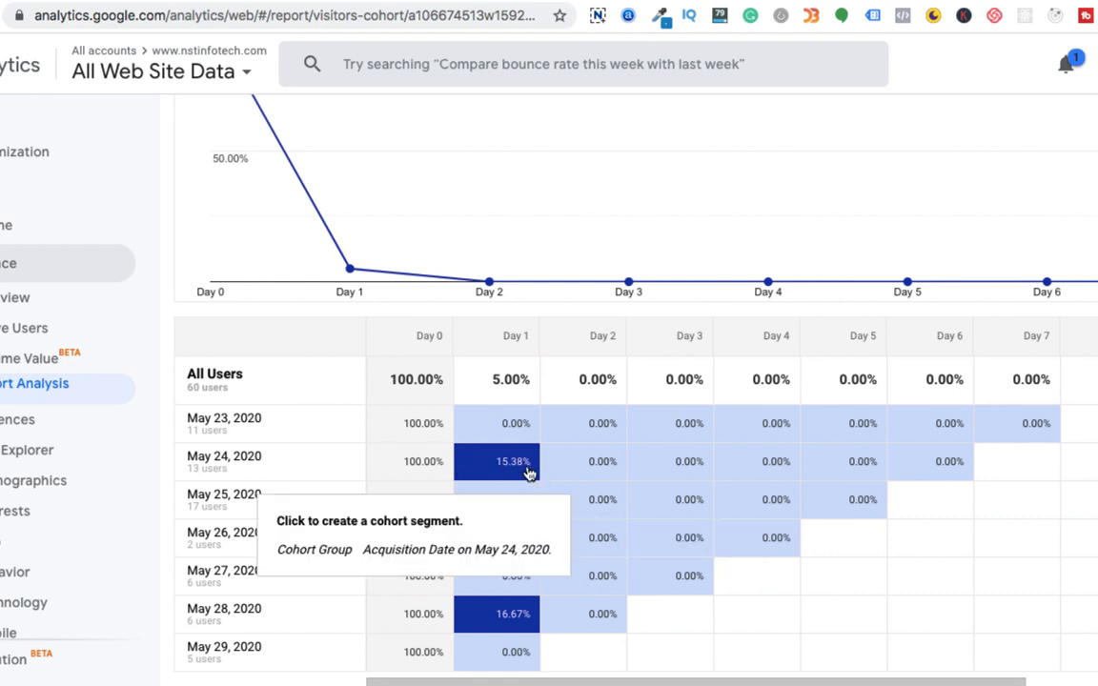
mouse_move(504, 480)
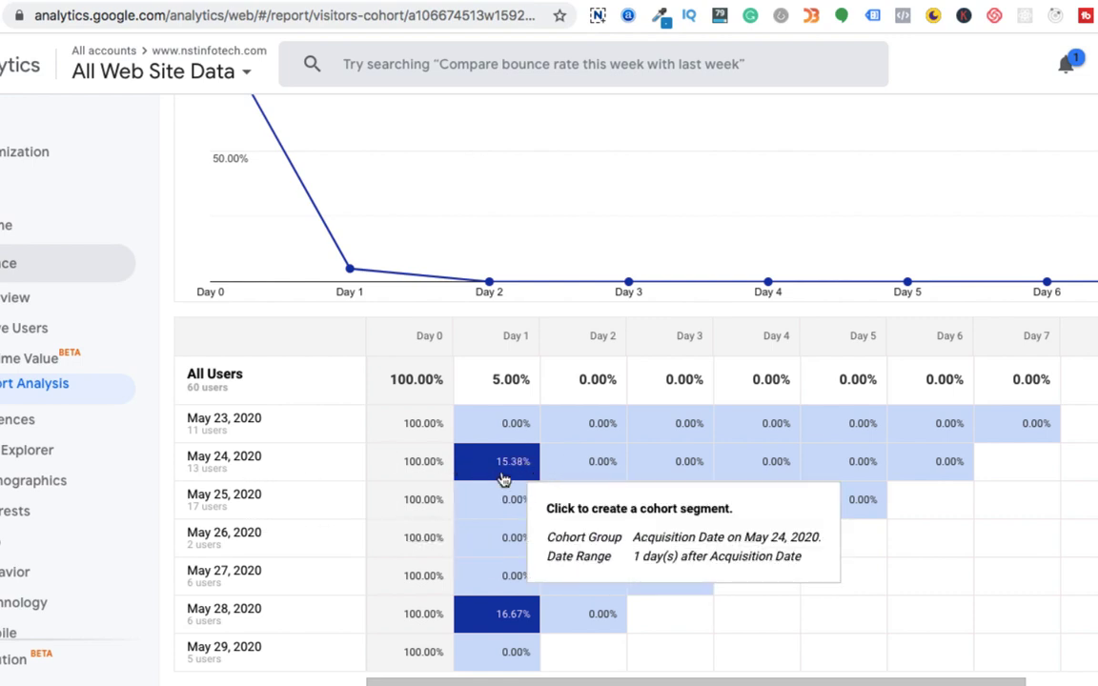
mouse_move(603, 469)
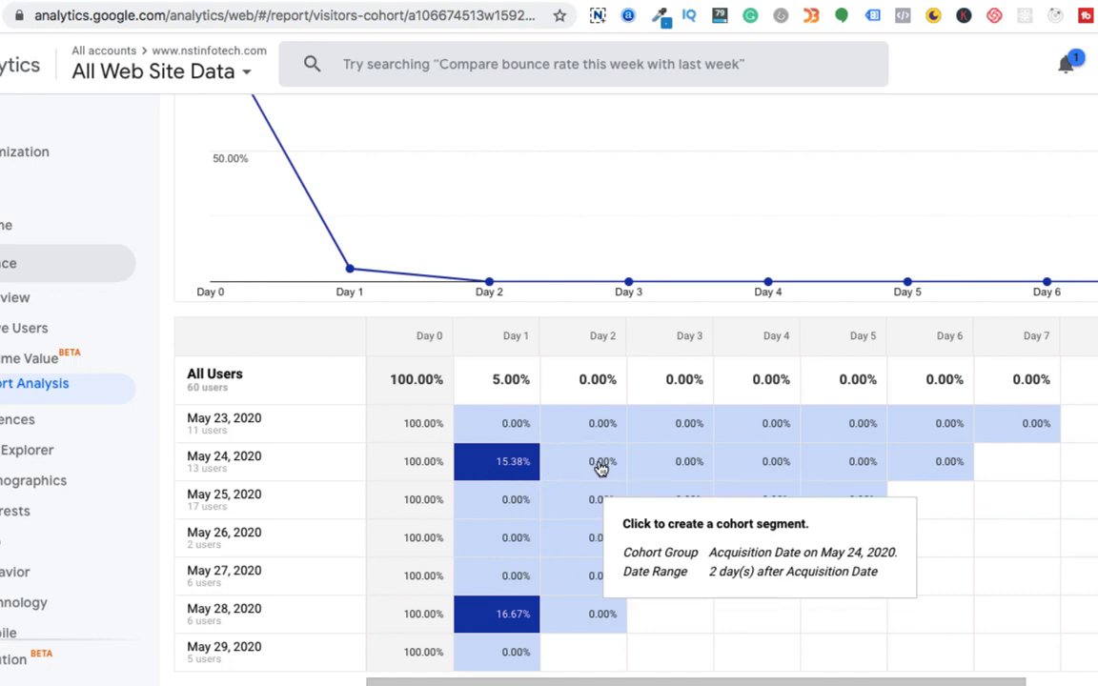
mouse_move(389, 492)
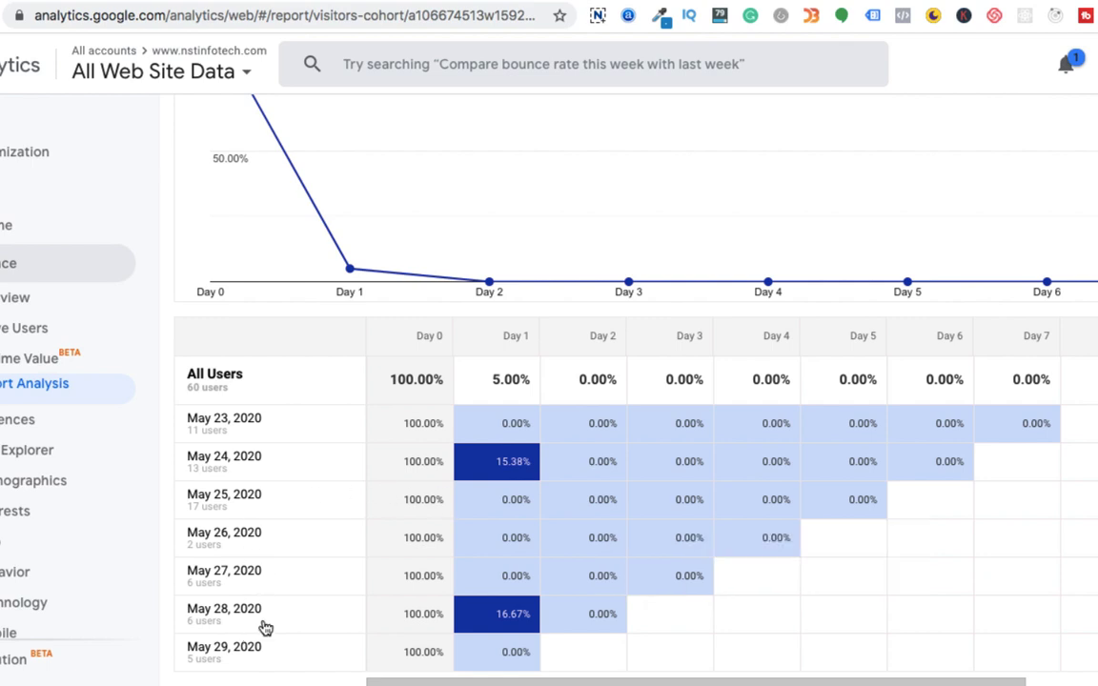
mouse_move(433, 614)
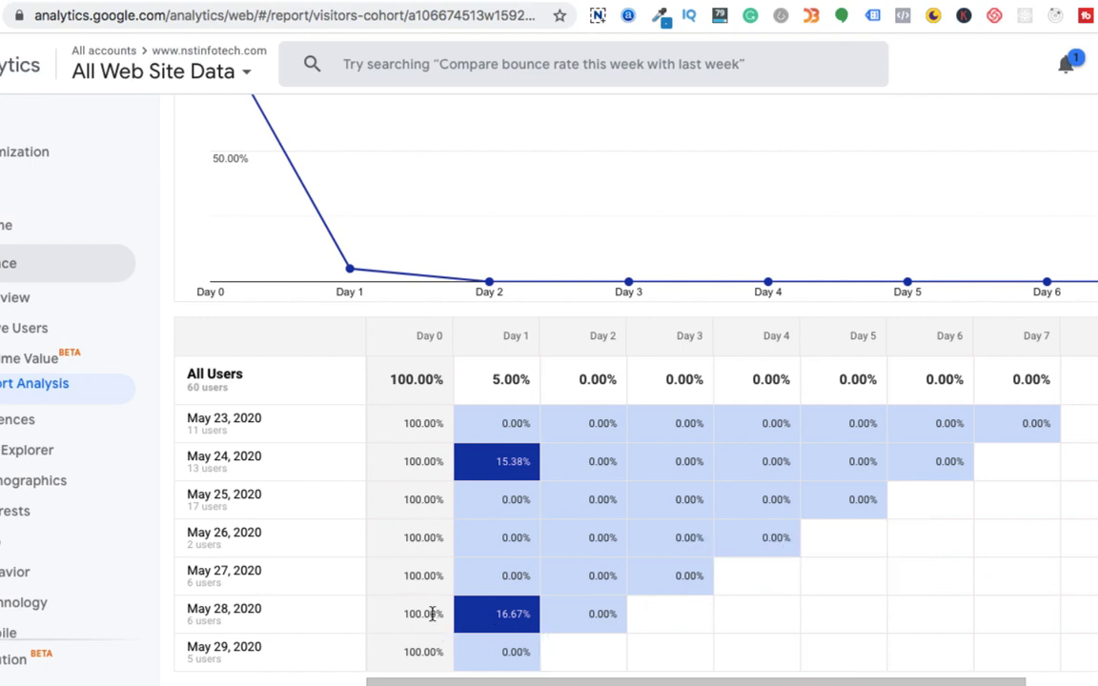
mouse_move(532, 625)
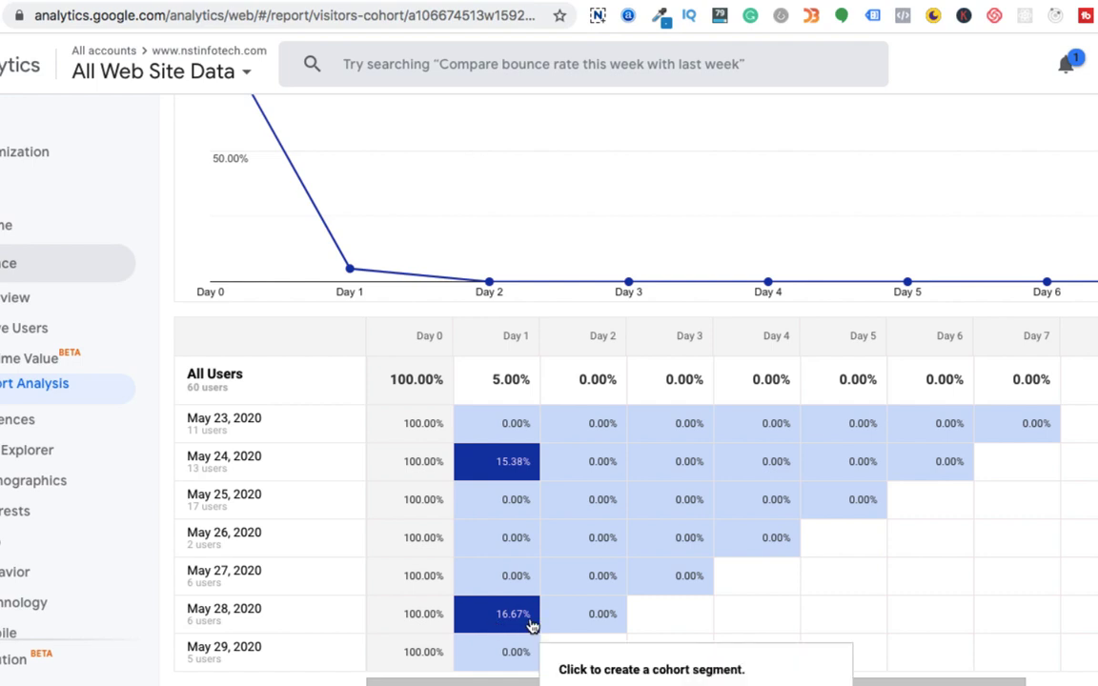
mouse_move(557, 630)
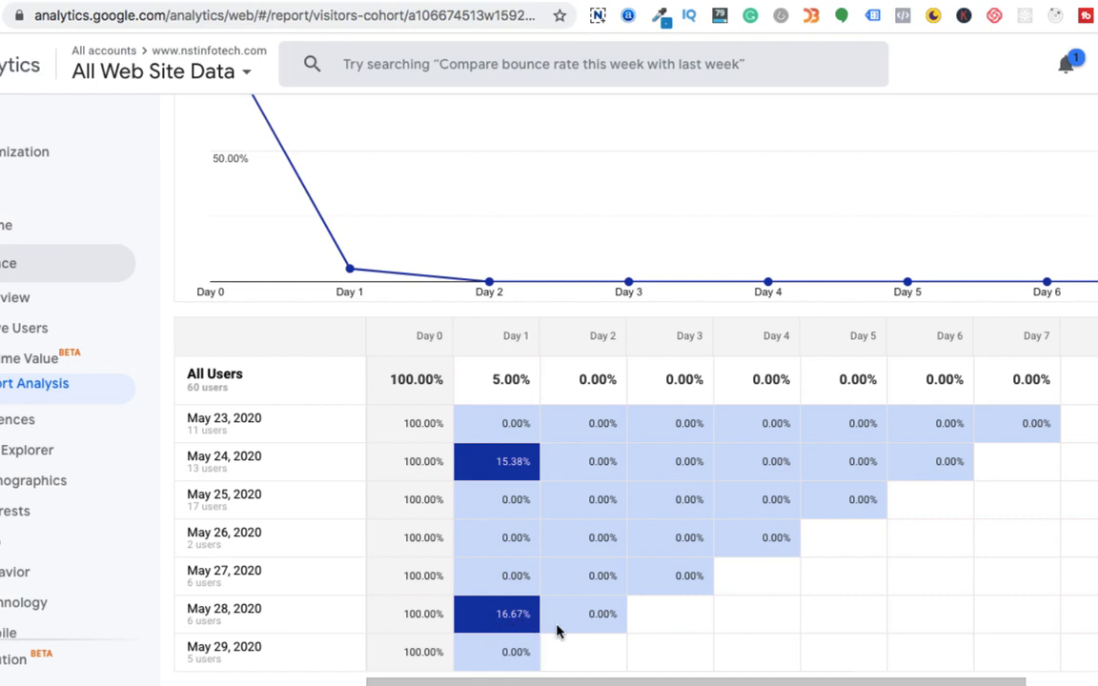
mouse_move(665, 627)
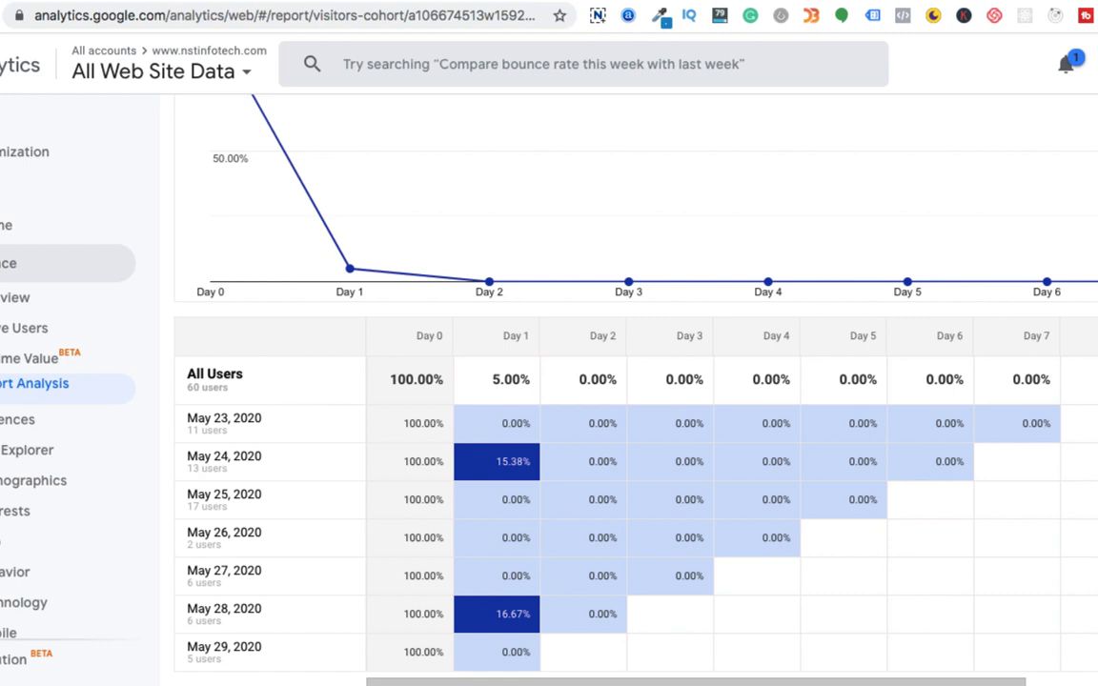
mouse_move(638, 350)
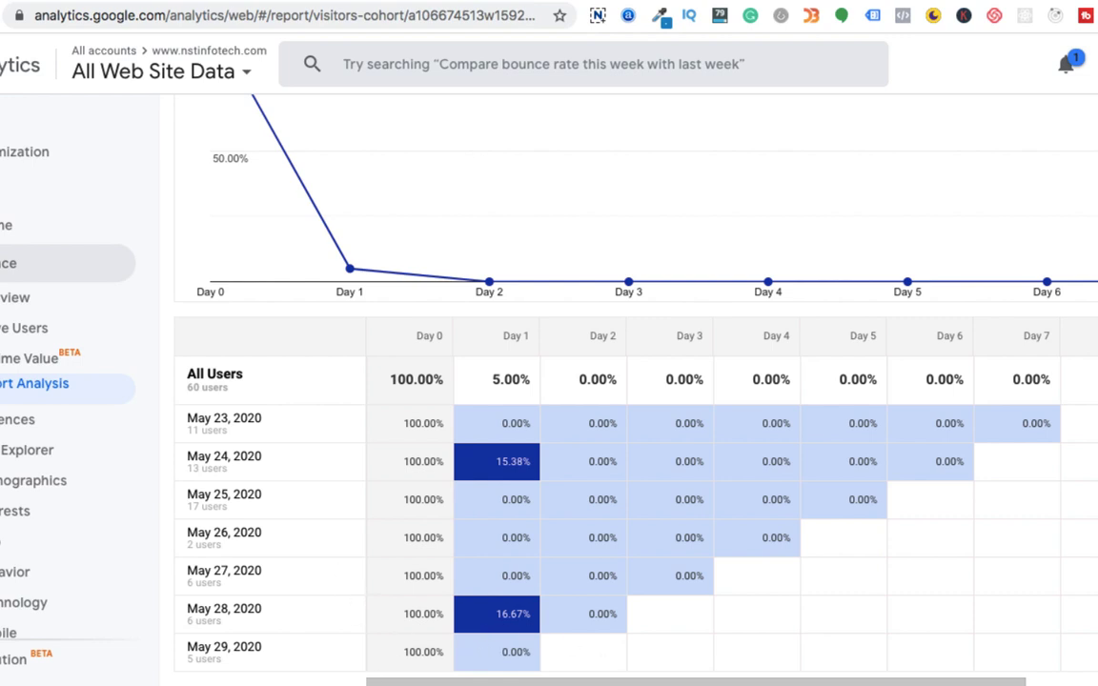
mouse_move(595, 598)
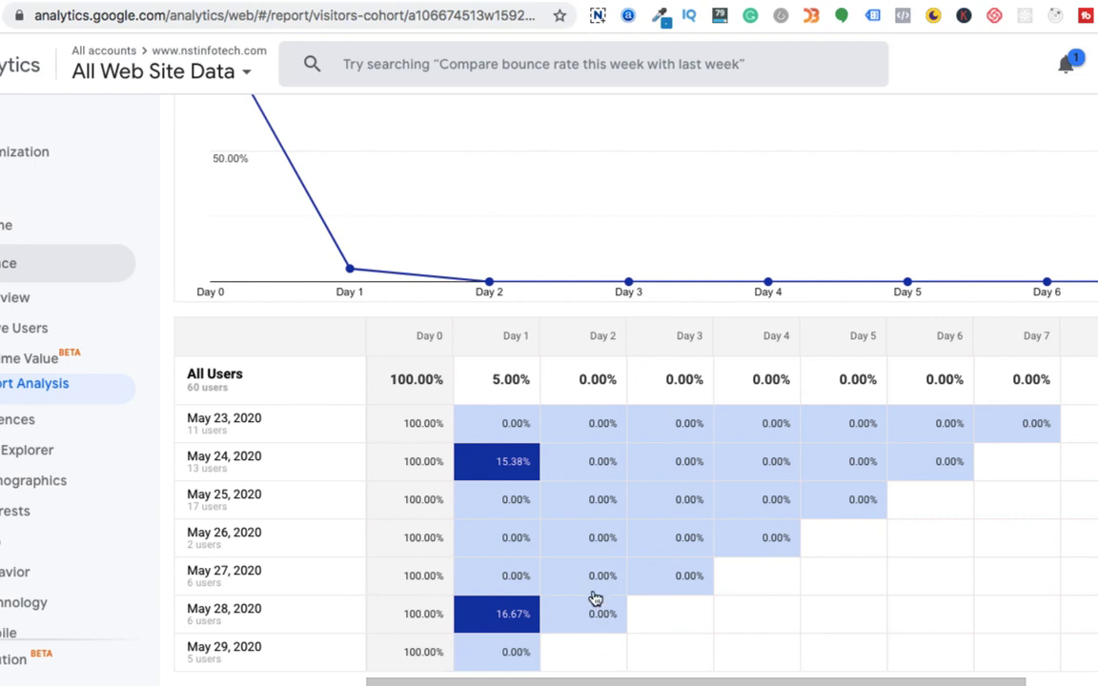
mouse_move(670, 471)
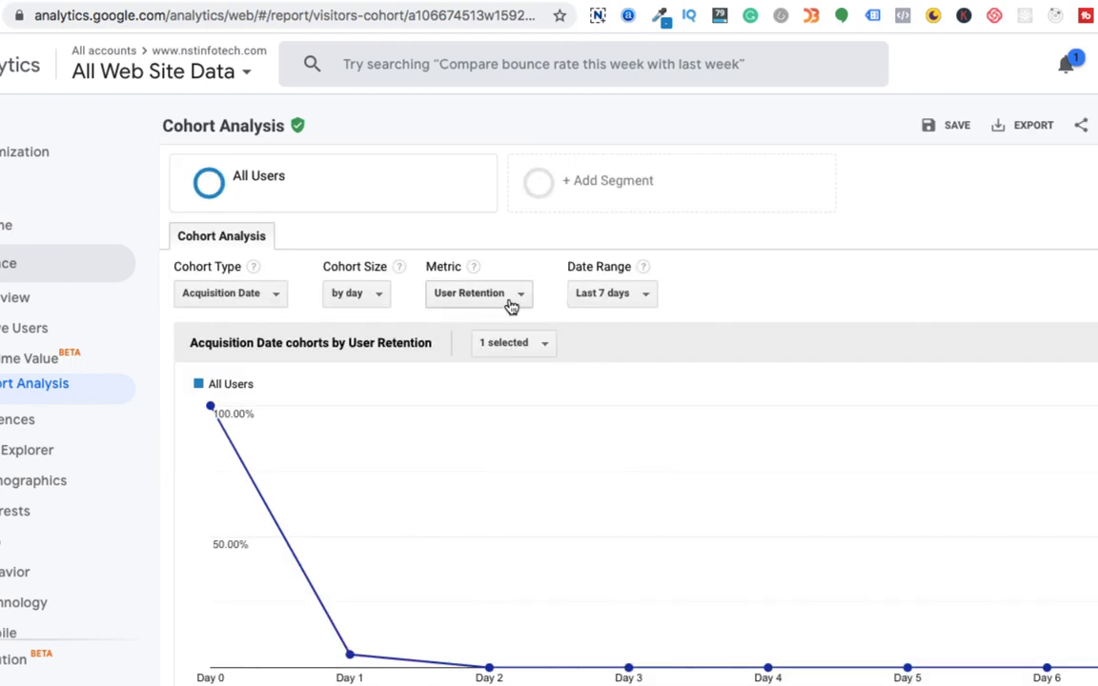
- Regroup the cohorts by a larger cohort size and move down toward the metric list
click(354, 294)
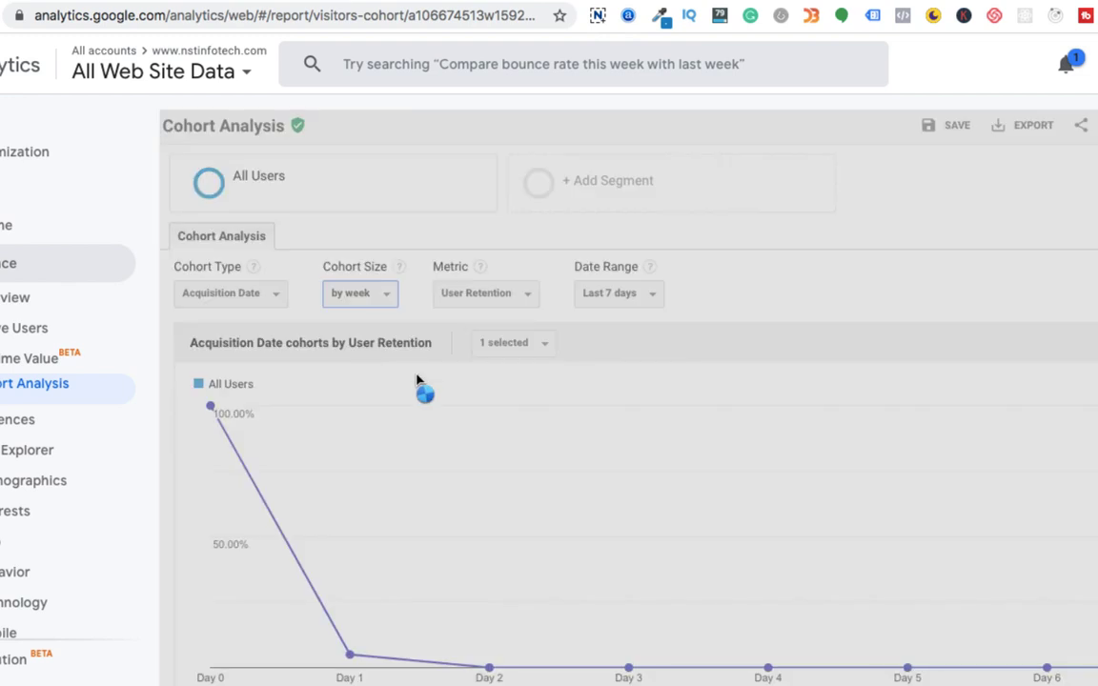
scroll(down, 3)
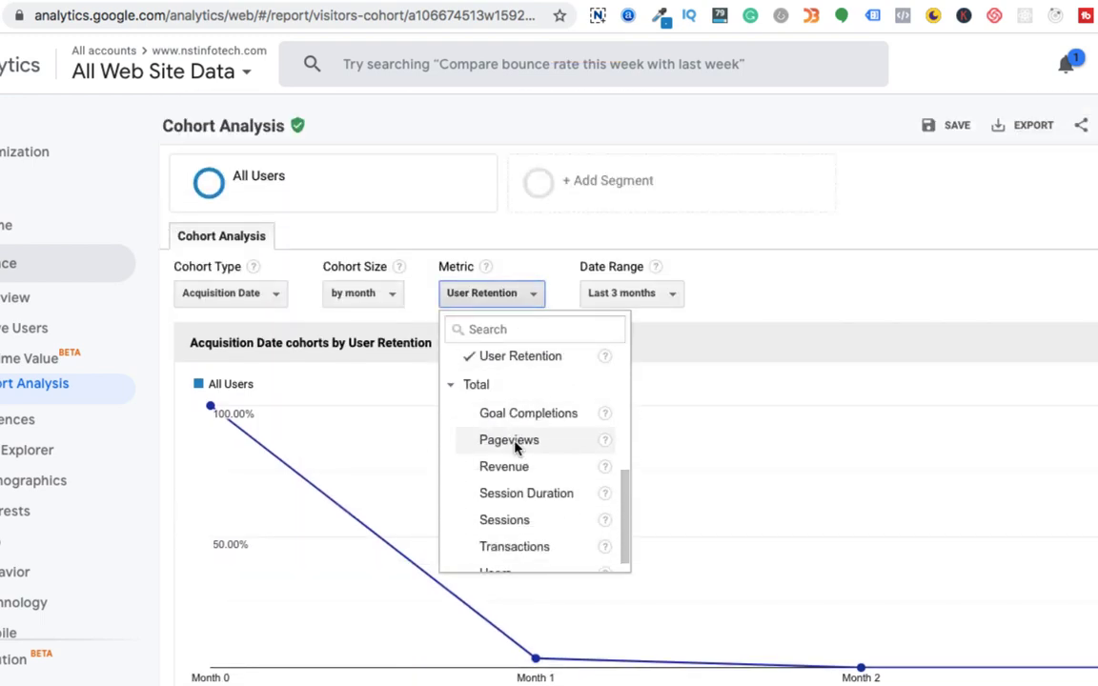
- Switch the cohort metric to Pageviews grouped by day over the last 7 days and show the table
click(507, 438)
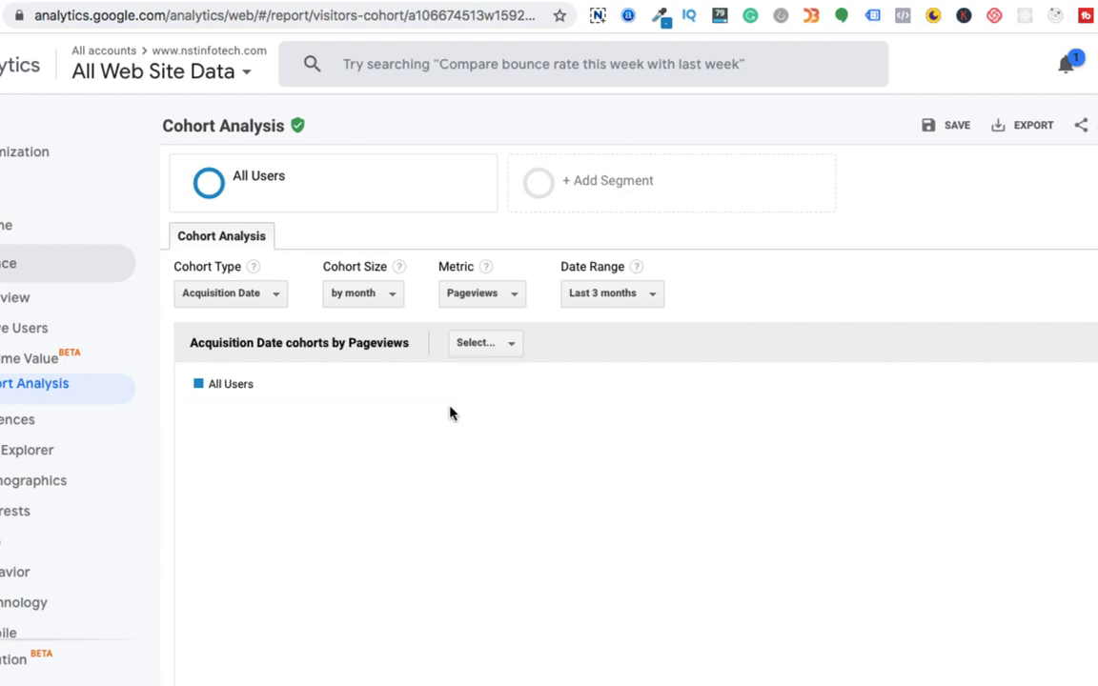
scroll(down, 3)
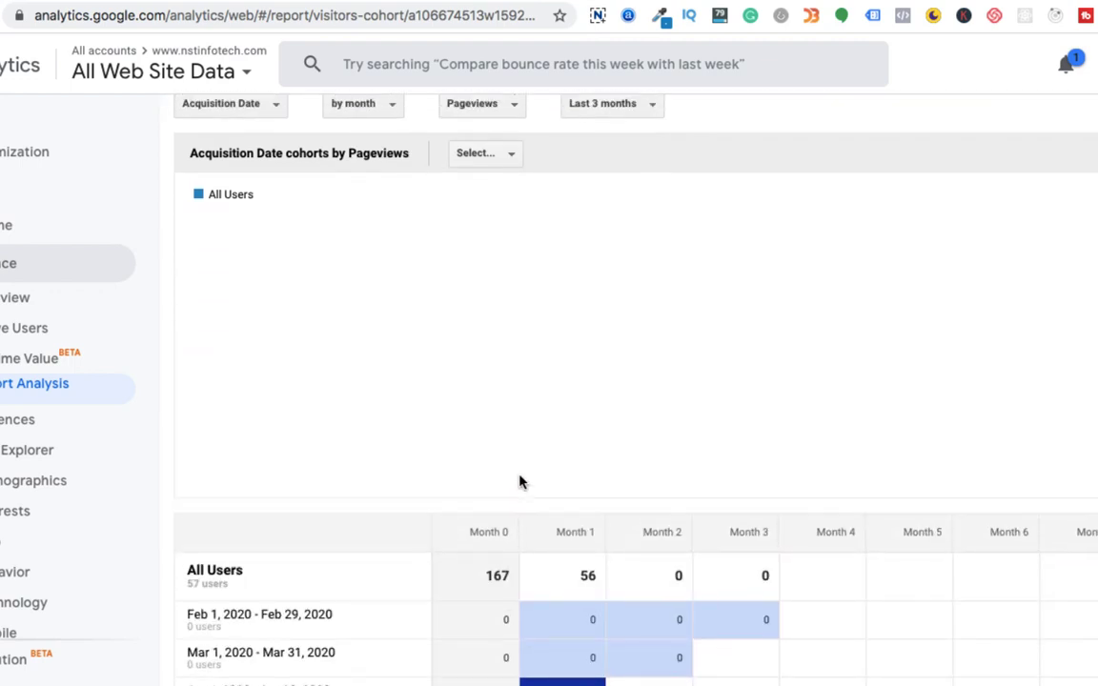
click(362, 202)
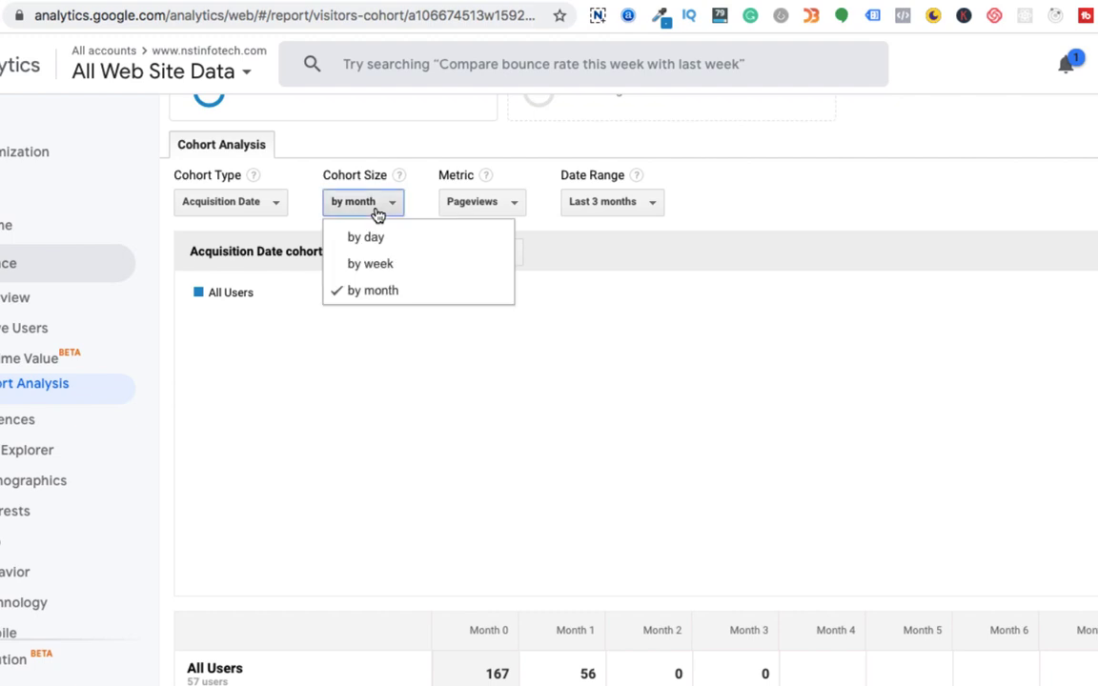
click(366, 236)
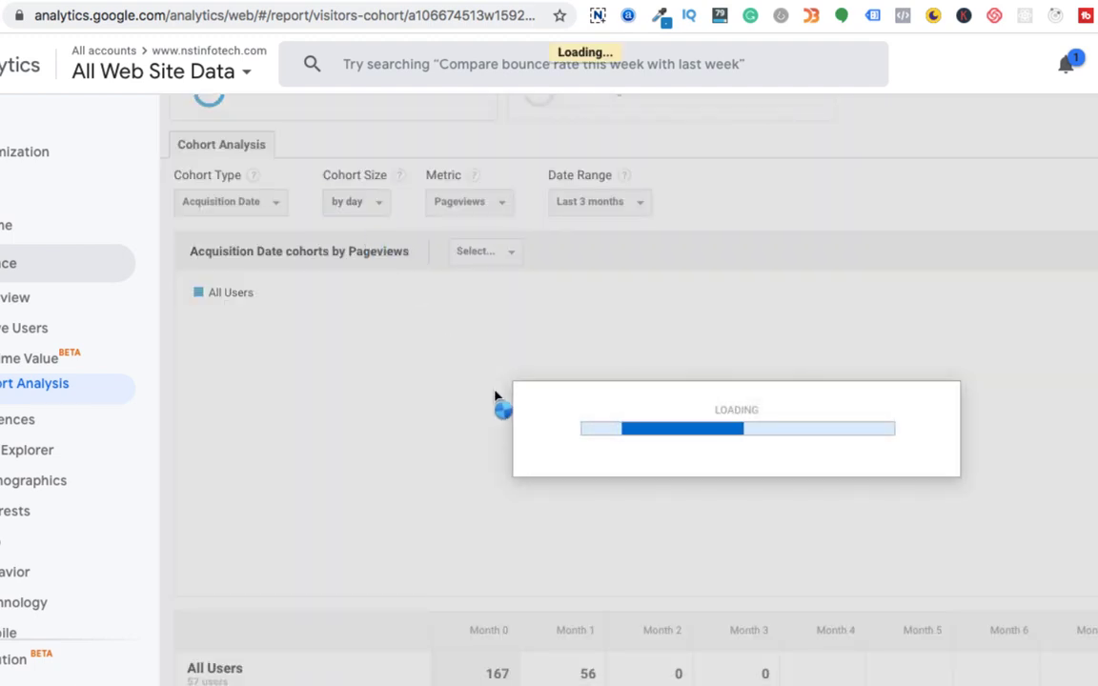
click(599, 202)
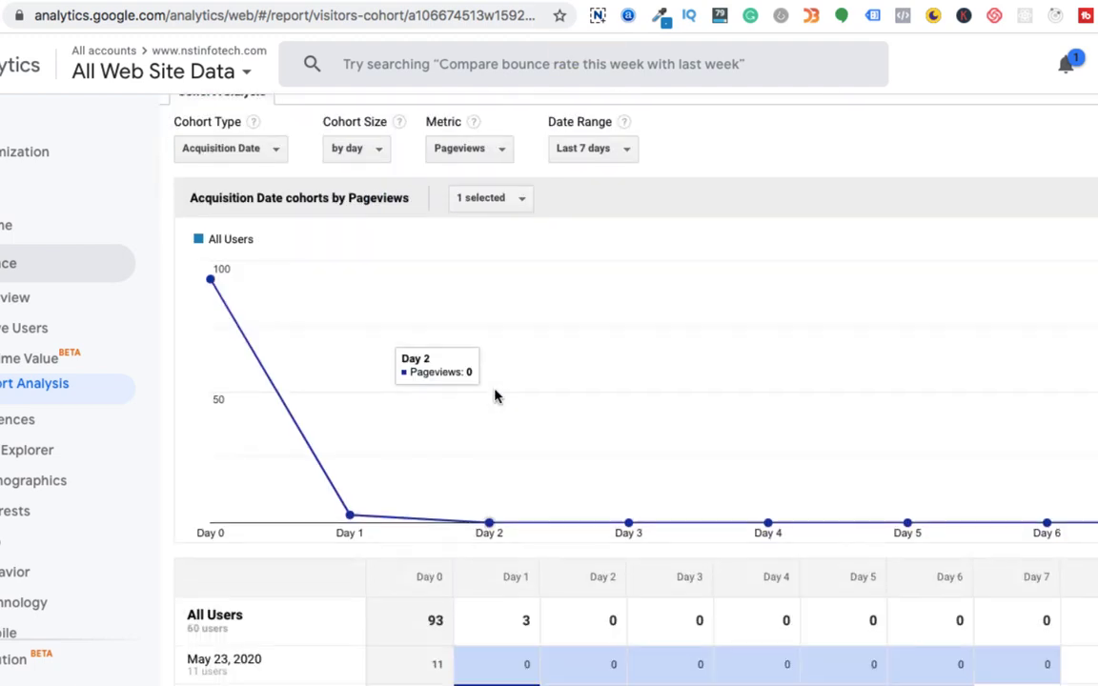
scroll(down, 3)
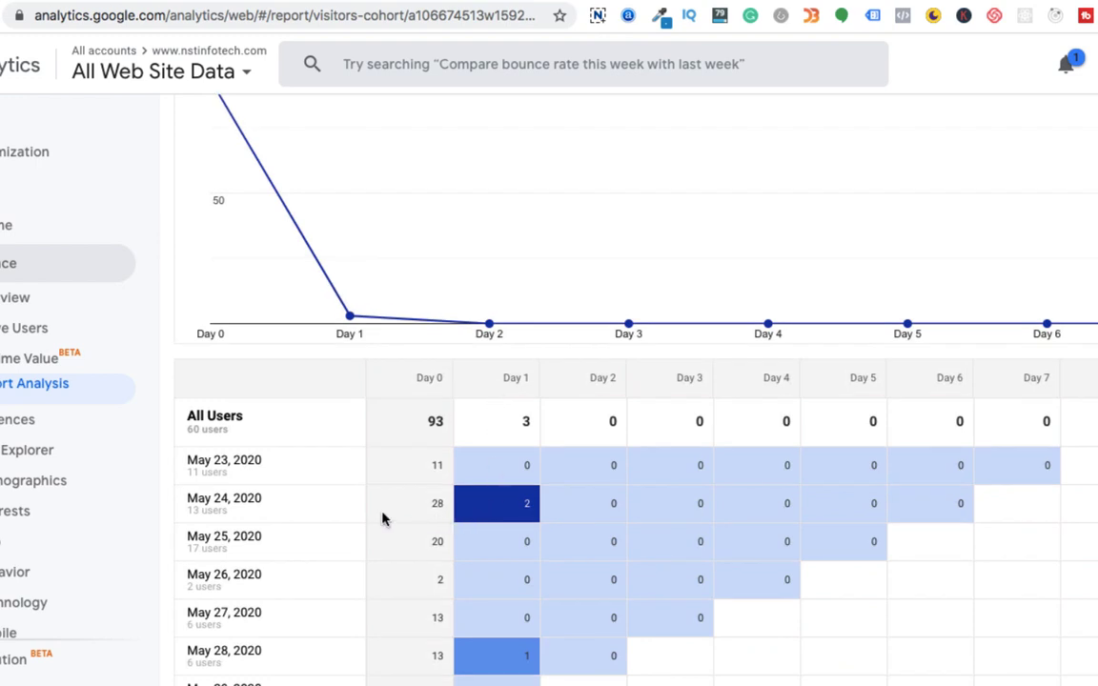
mouse_move(439, 522)
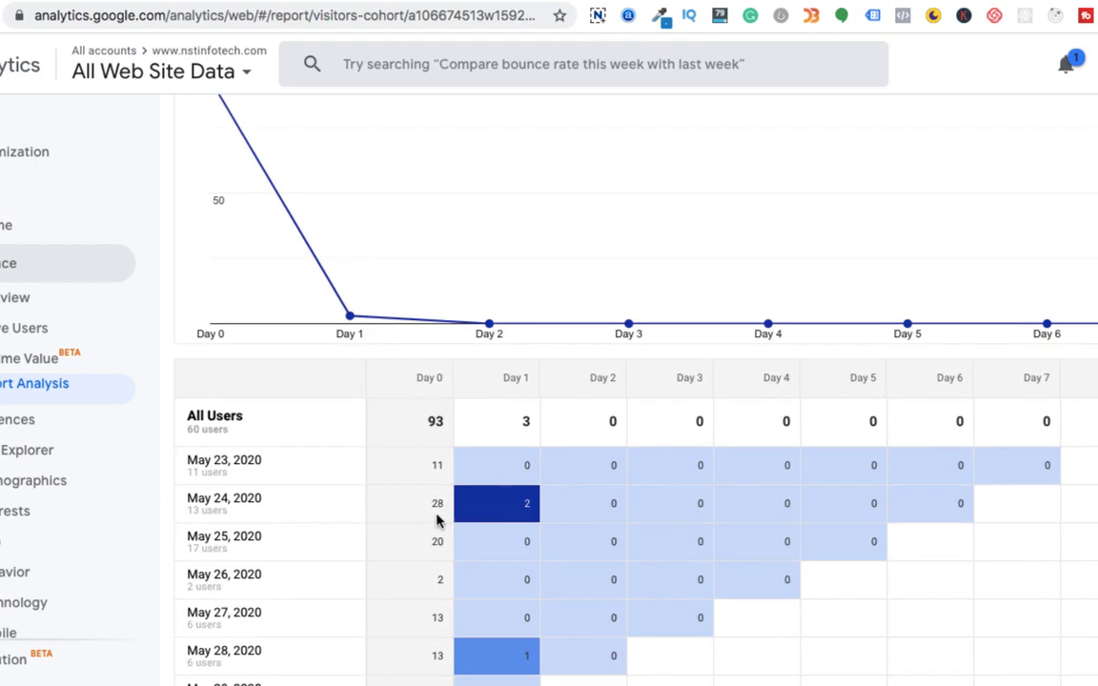
mouse_move(511, 518)
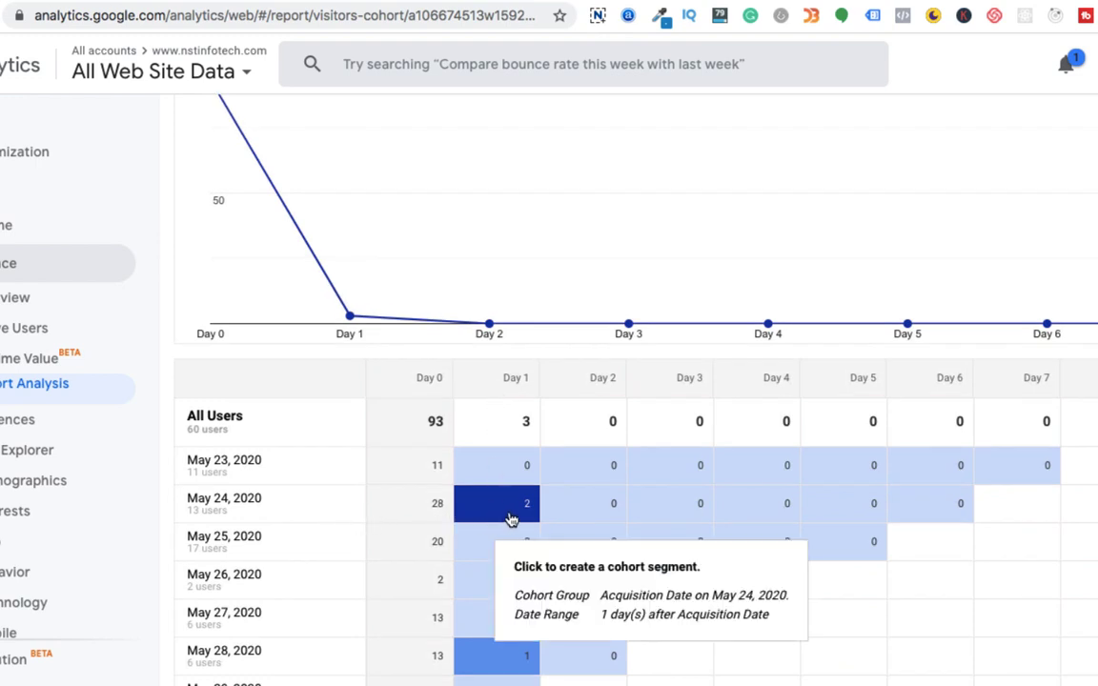